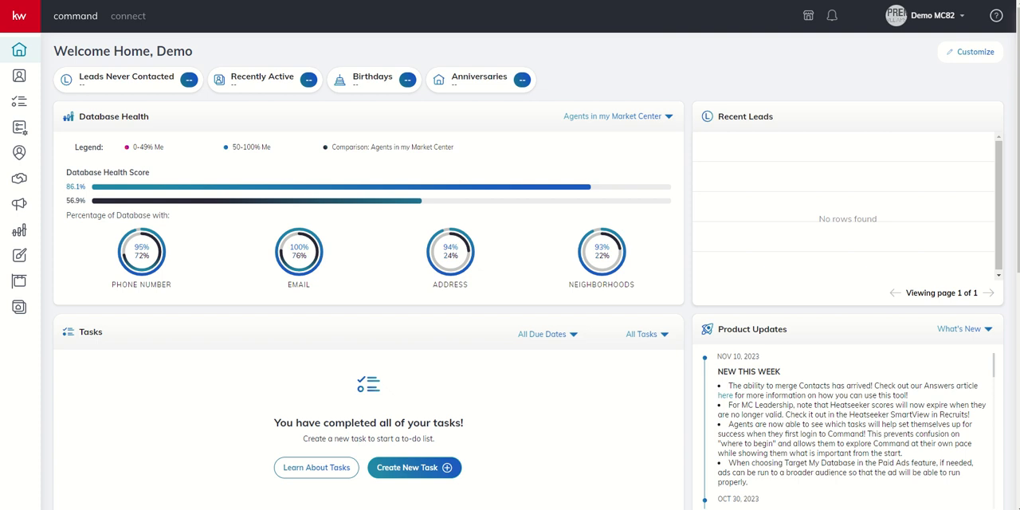
mouse_move(19, 206)
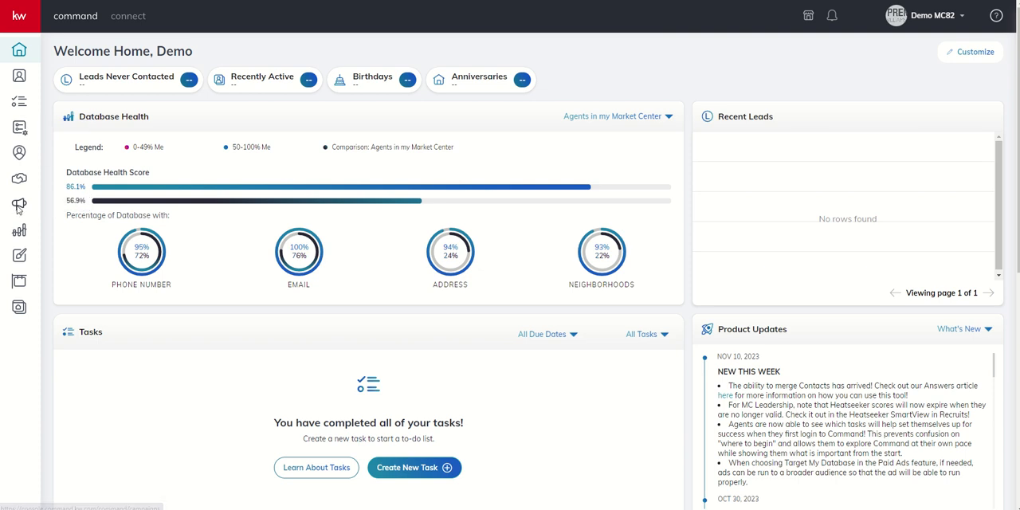
Open Campaigns from the sidebar megaphone icon and start Create Campaign.
click(19, 203)
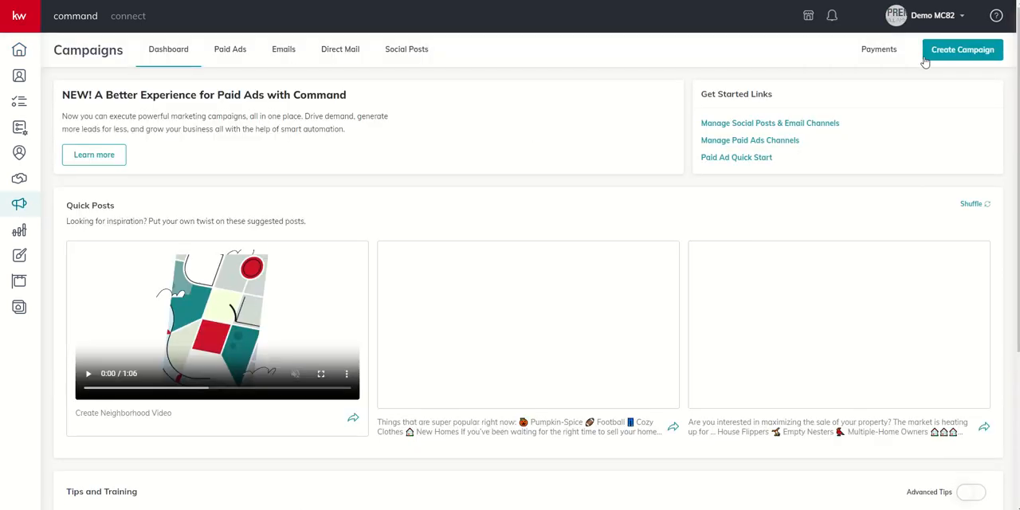
click(961, 49)
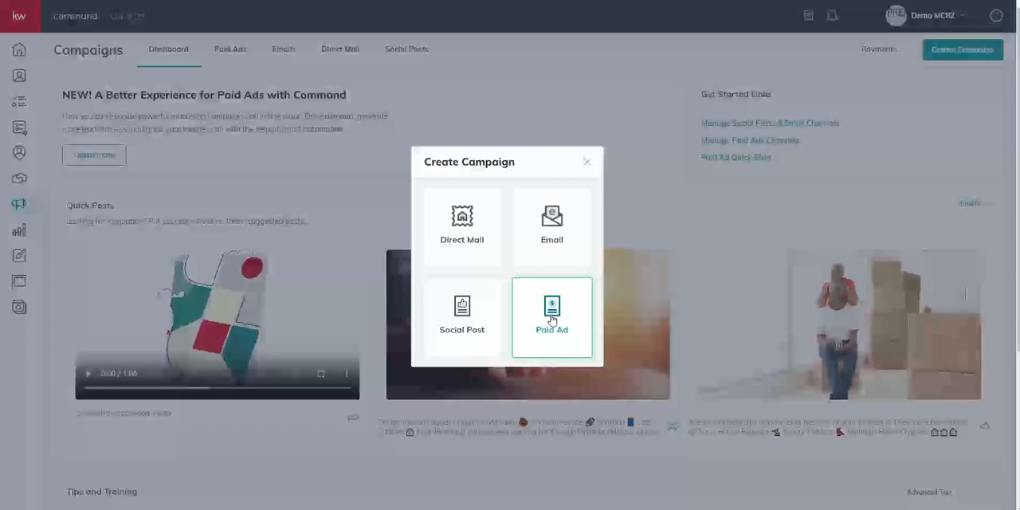
Choose Paid Ad as the new campaign type.
click(552, 317)
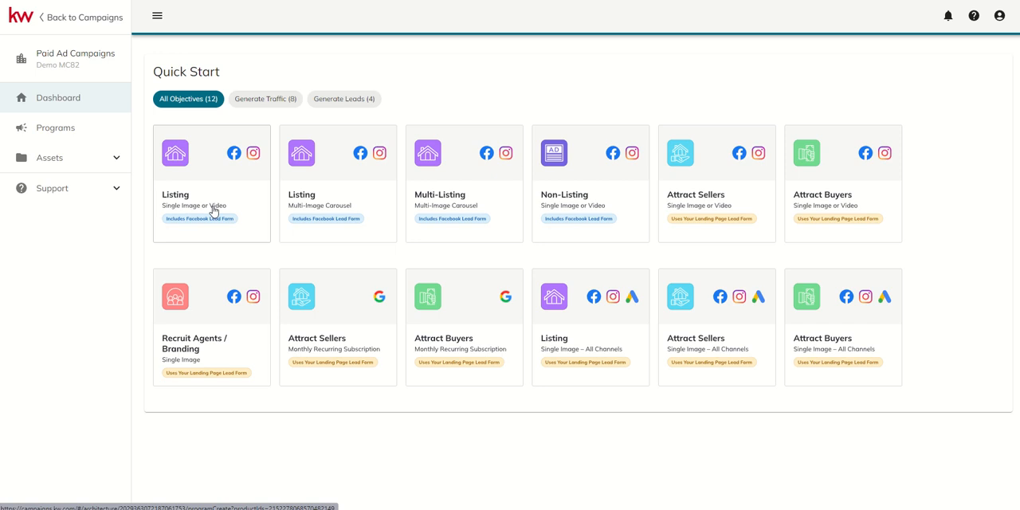
mouse_move(343, 187)
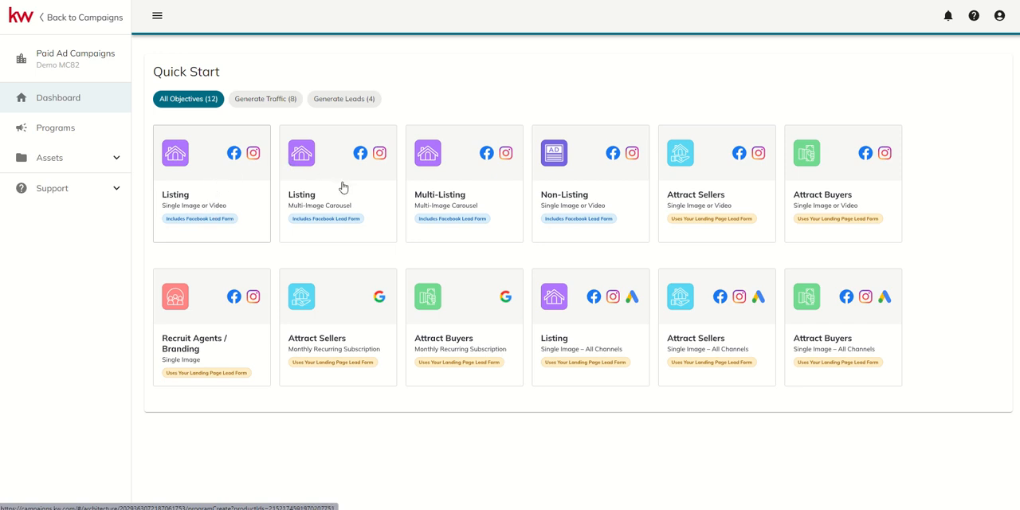
mouse_move(314, 197)
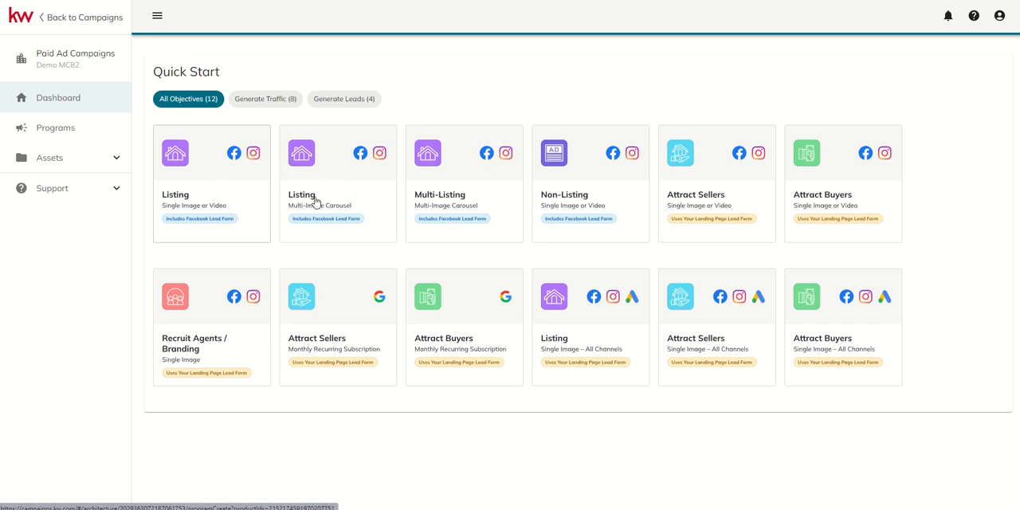
mouse_move(309, 204)
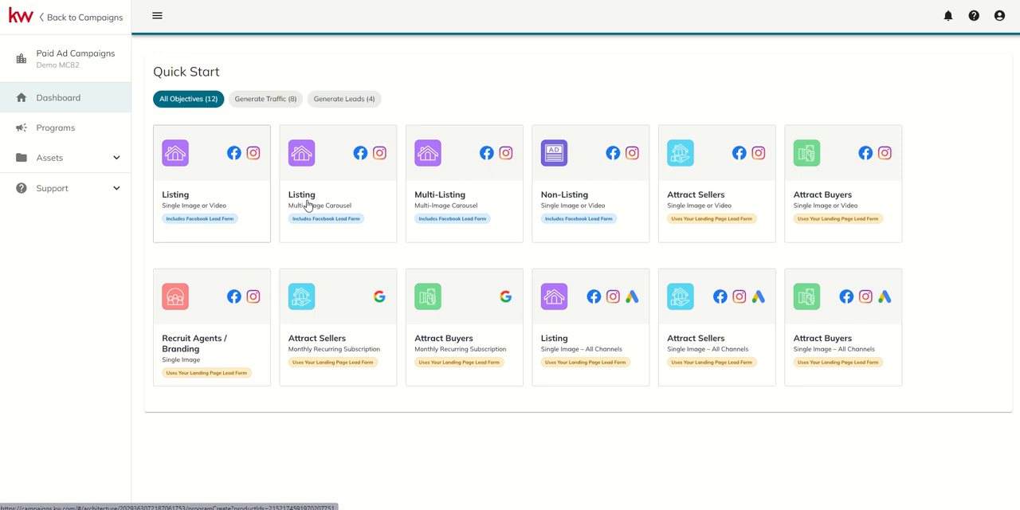
mouse_move(341, 195)
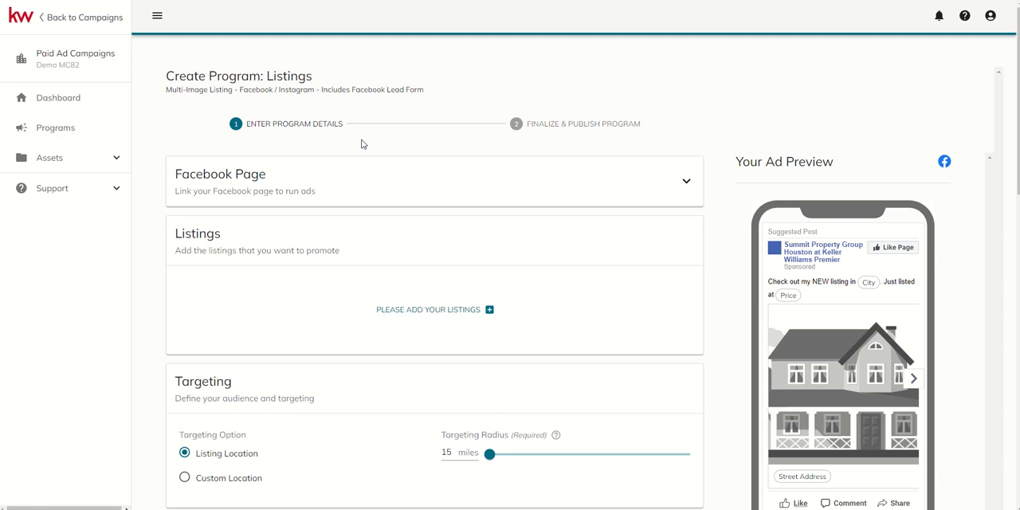
Scroll the Create Program: Listings carousel form down to its text and image fields.
scroll(down, 3)
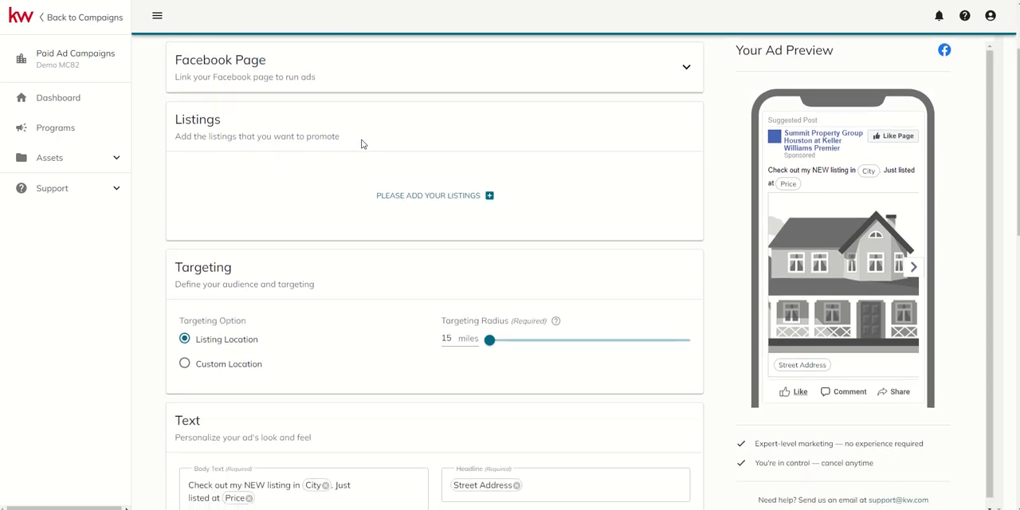
scroll(down, 3)
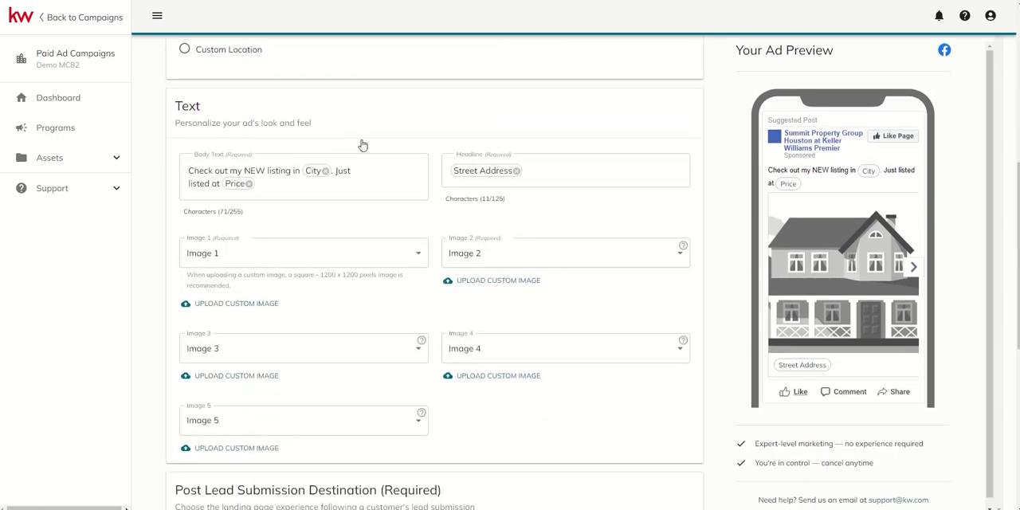
scroll(down, 3)
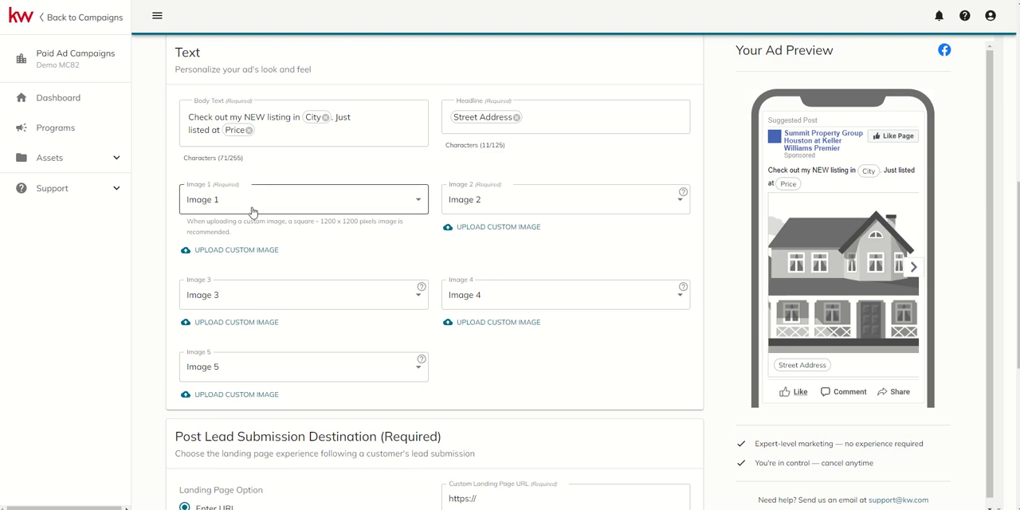
mouse_move(422, 200)
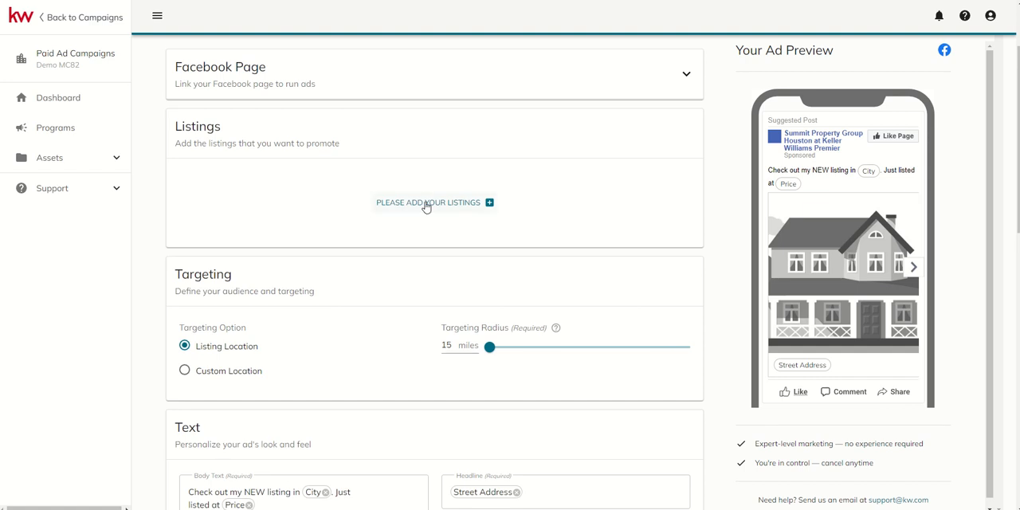
click(434, 202)
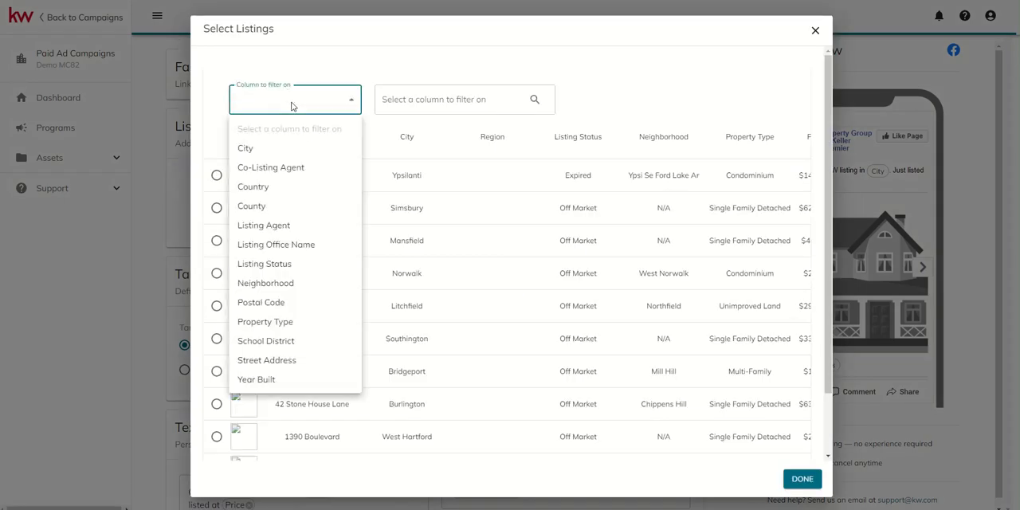
mouse_move(266, 359)
text(2422)
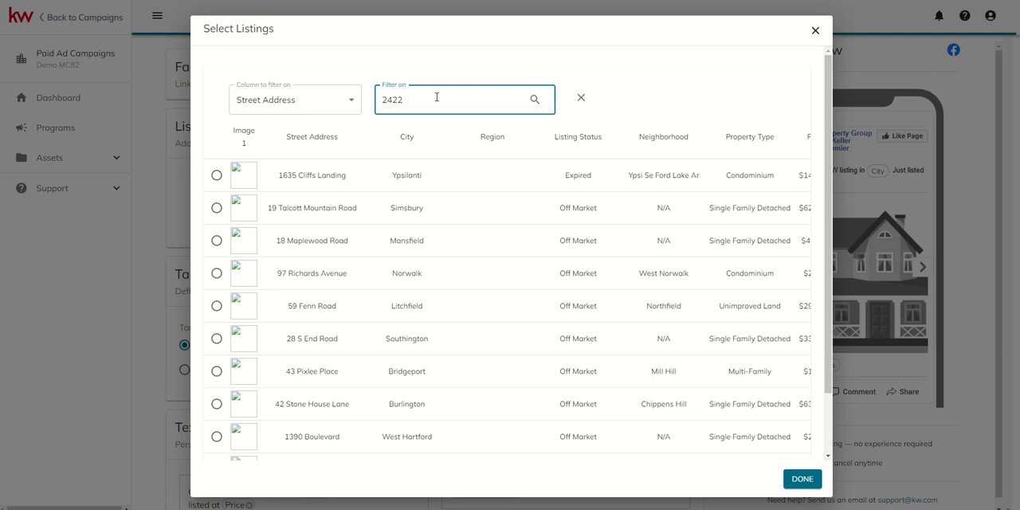
text(fanw)
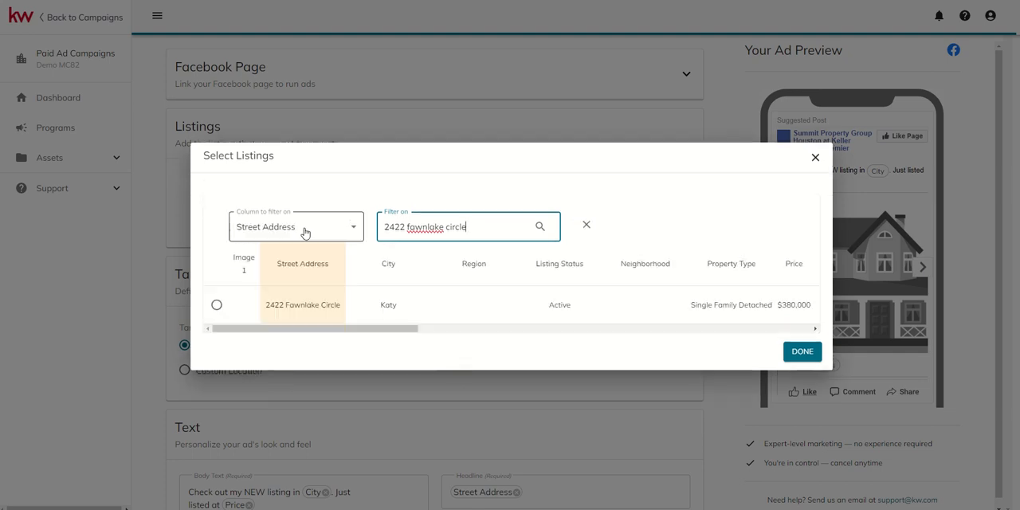
click(216, 304)
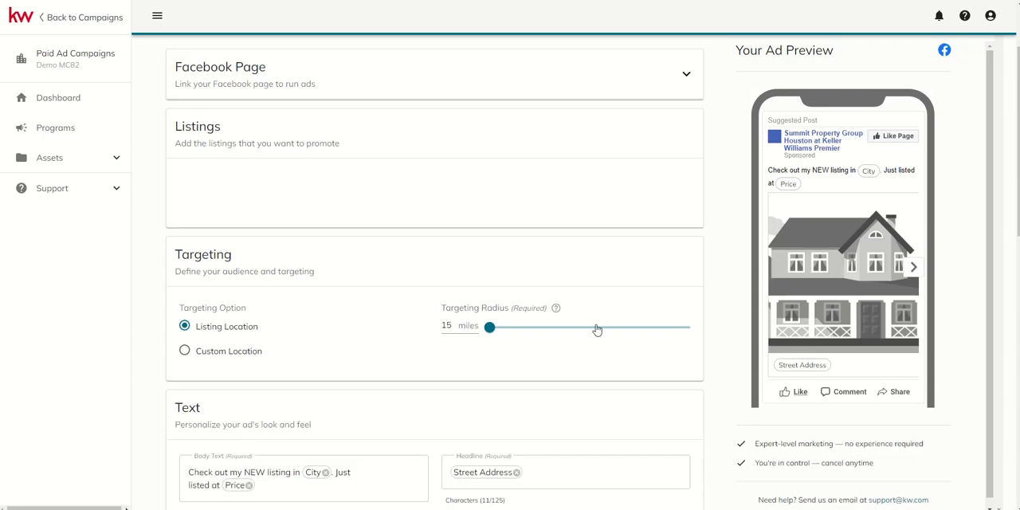
Set carousel Image 1 to Image 9 and Image 2 to Image 16.
scroll(down, 3)
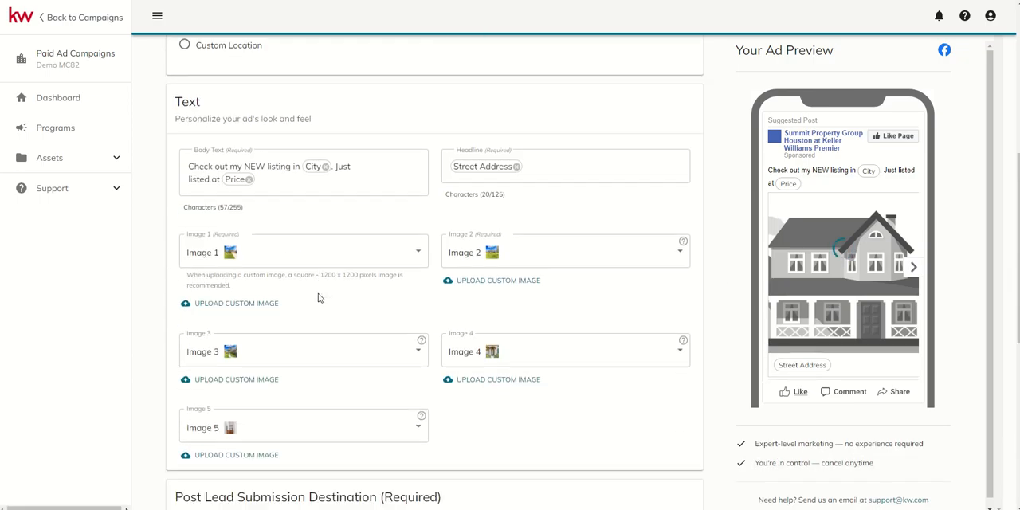
scroll(down, 3)
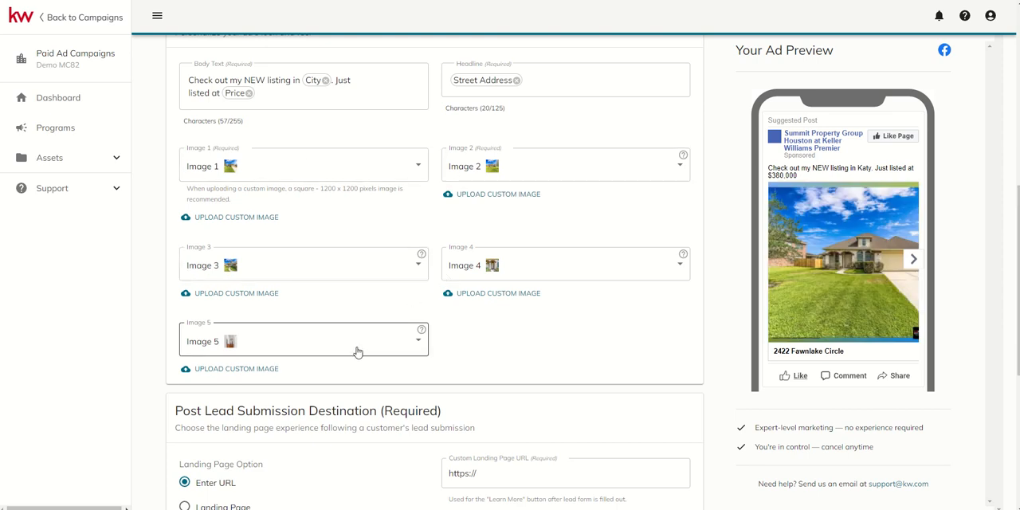
mouse_move(303, 207)
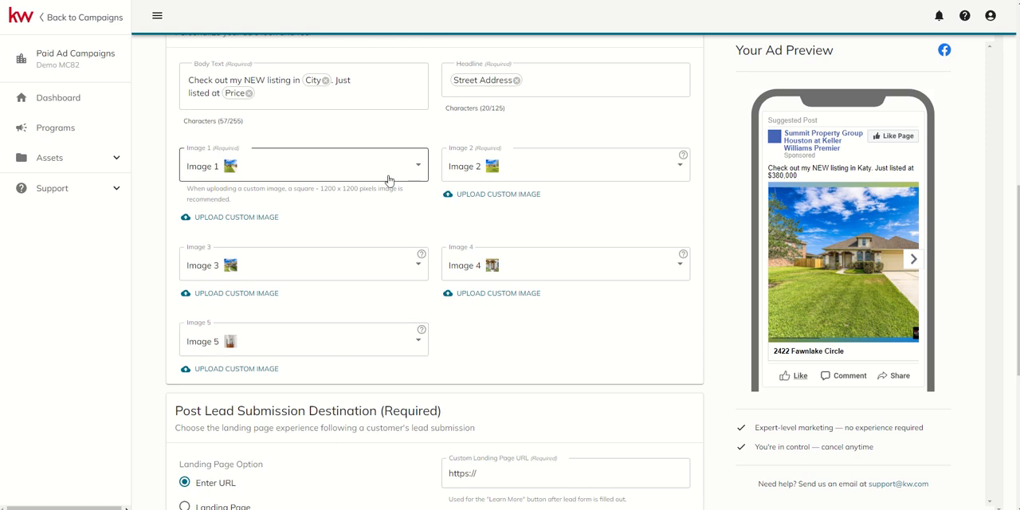
click(303, 165)
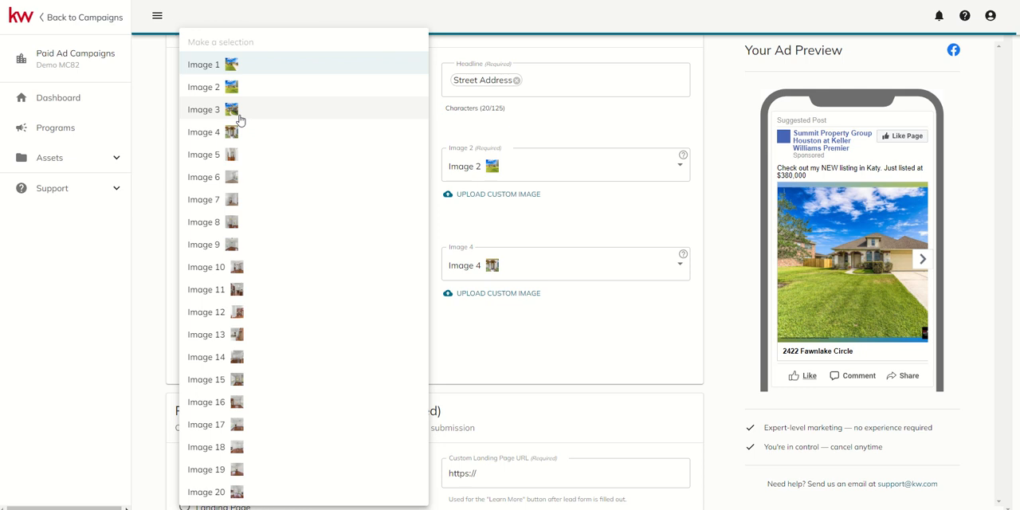
mouse_move(231, 244)
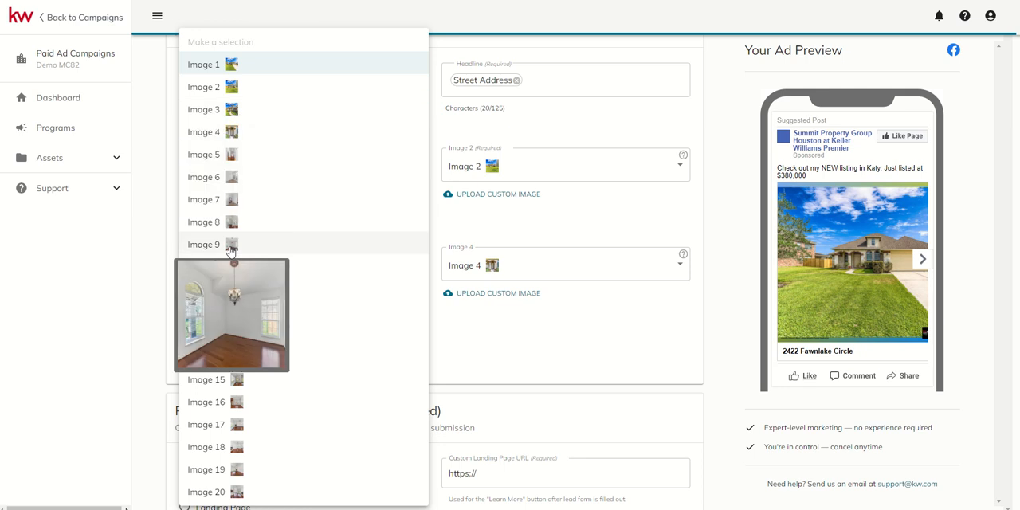
click(203, 245)
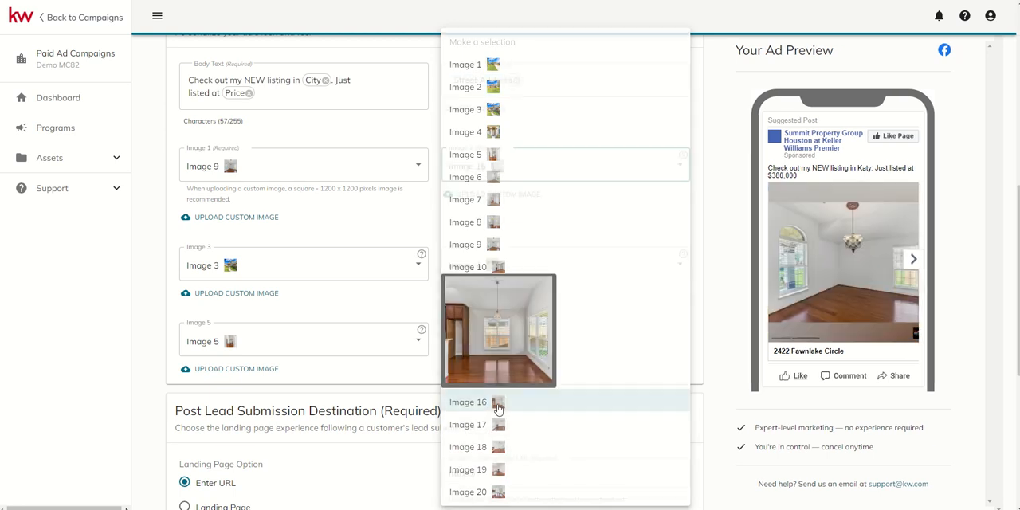
click(468, 402)
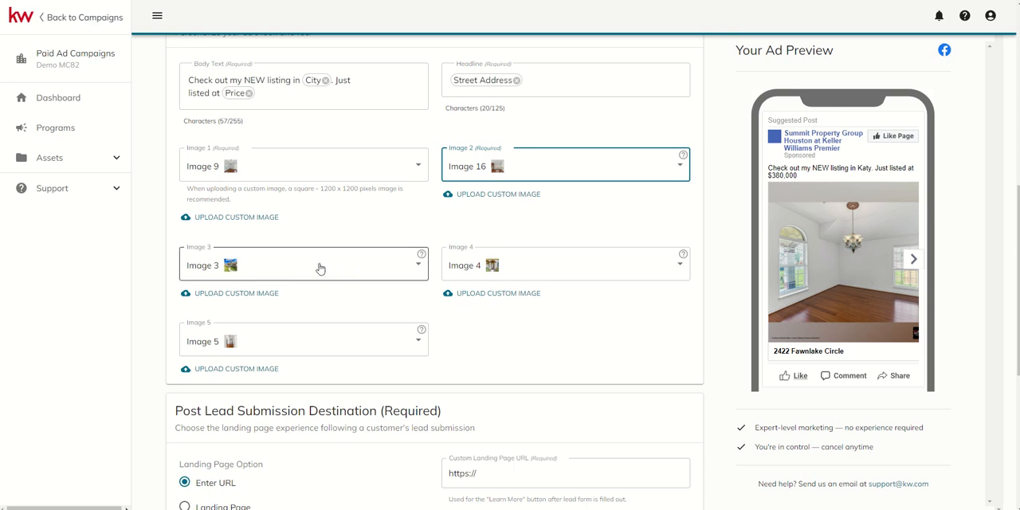
mouse_move(321, 272)
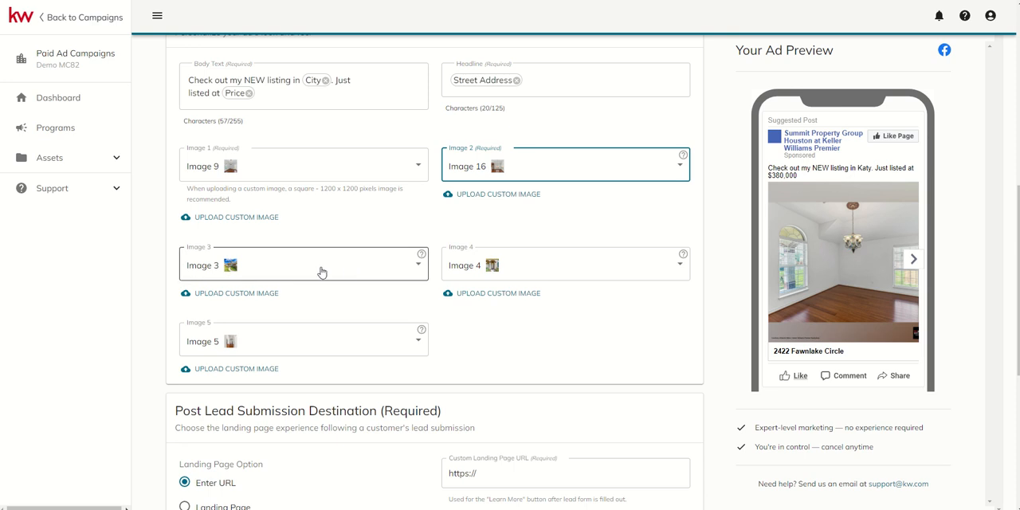
click(303, 264)
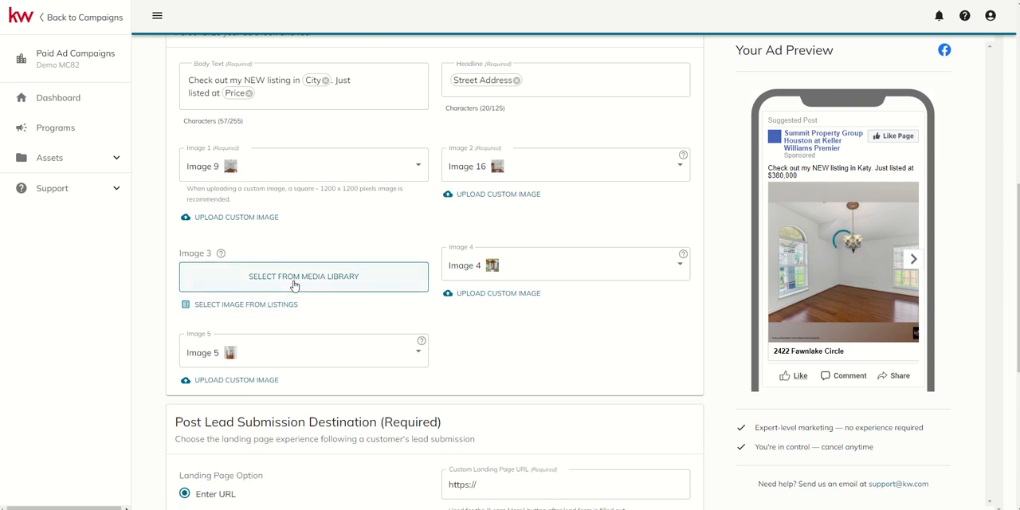
click(303, 276)
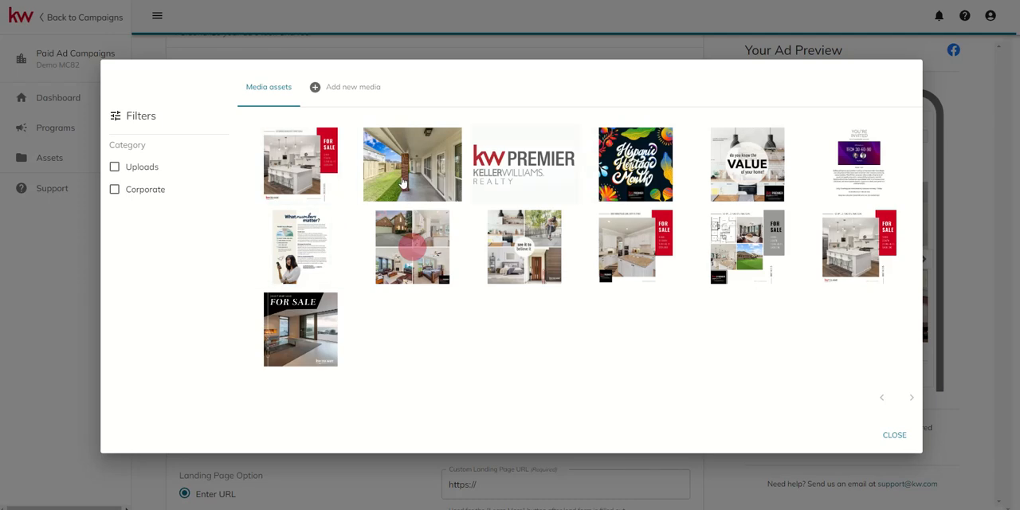
mouse_move(375, 162)
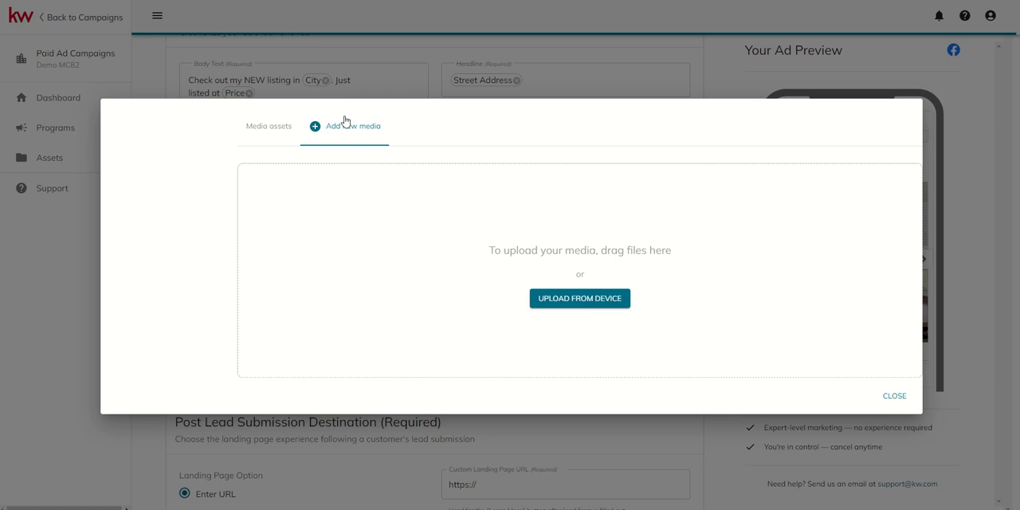
mouse_move(525, 318)
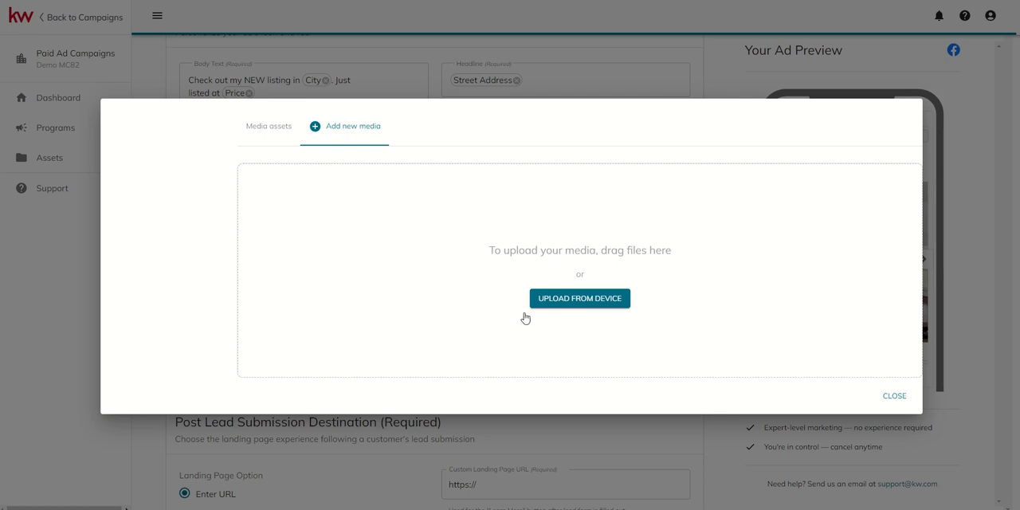
mouse_move(529, 278)
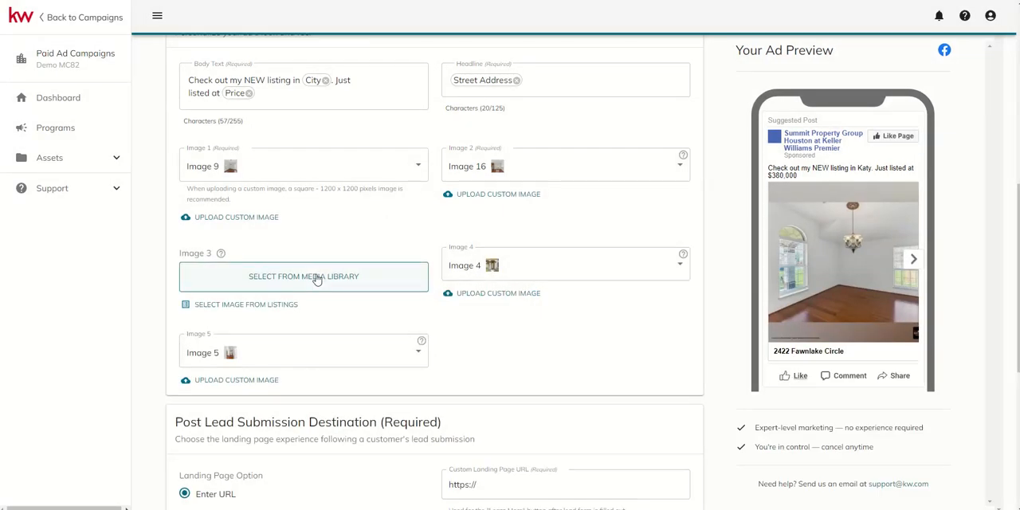
click(303, 276)
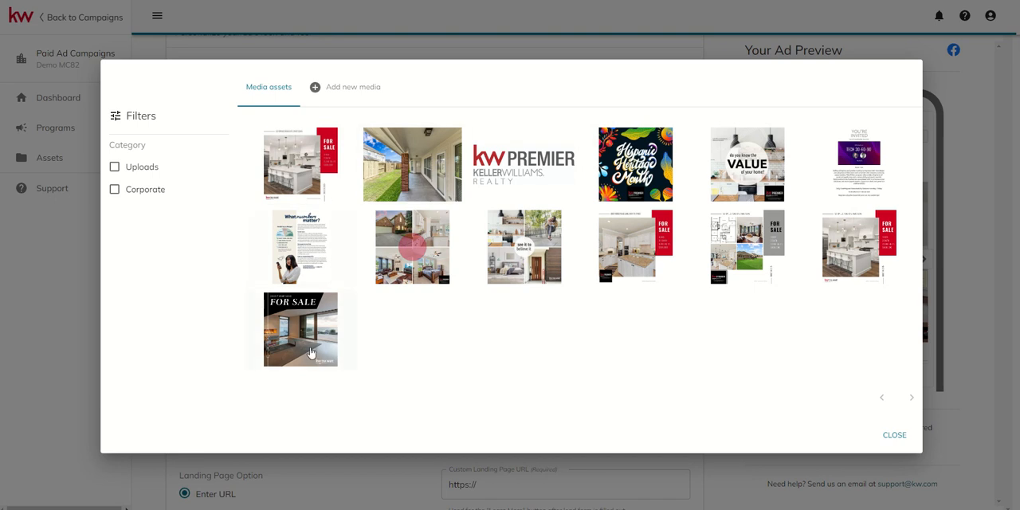
mouse_move(860, 438)
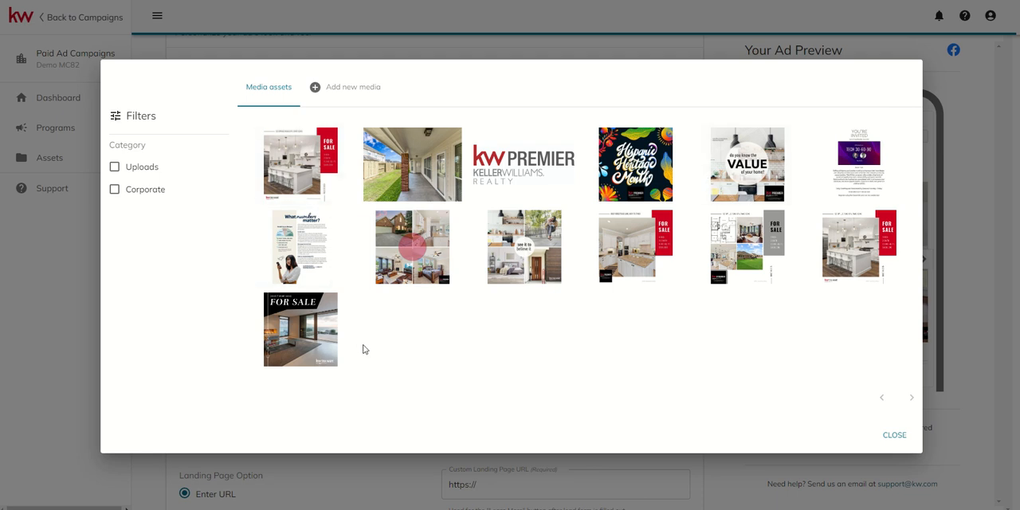
click(894, 435)
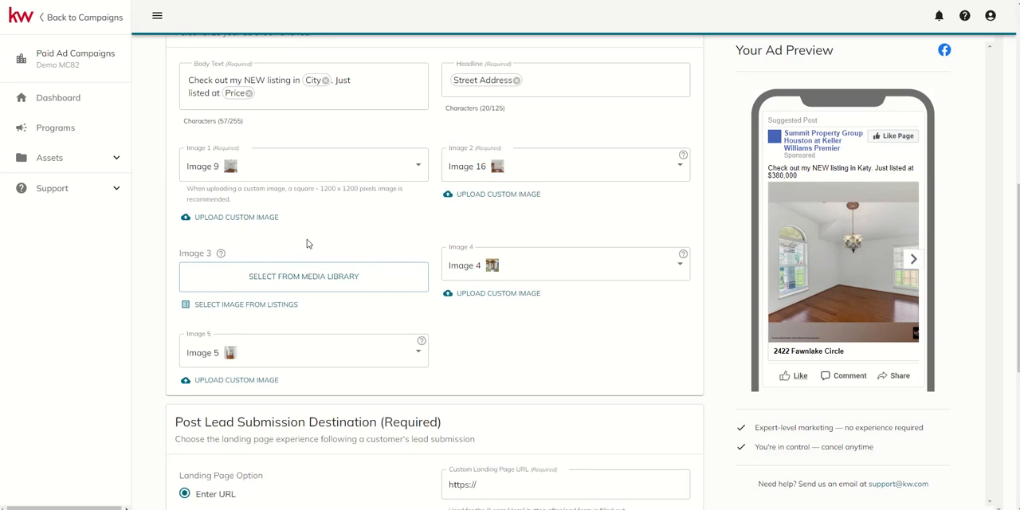
mouse_move(293, 212)
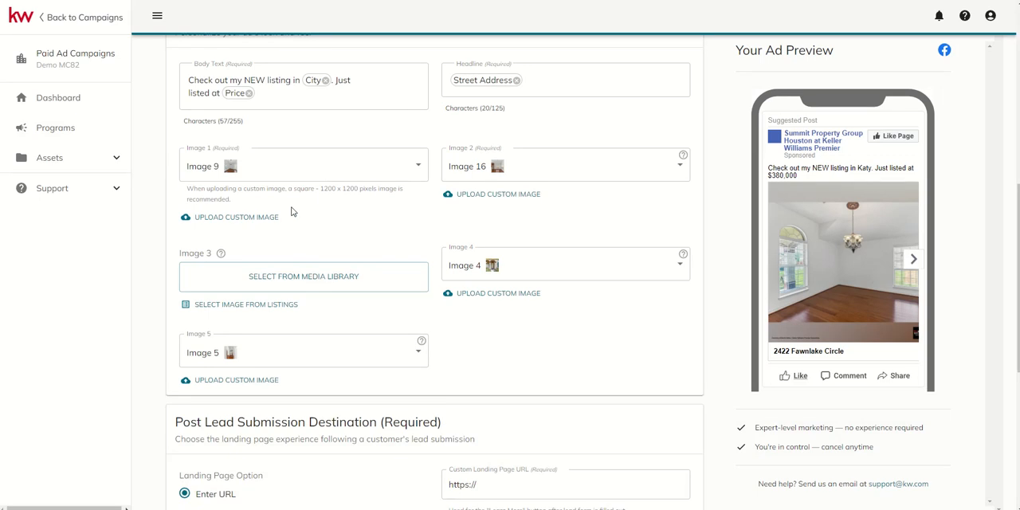
mouse_move(302, 276)
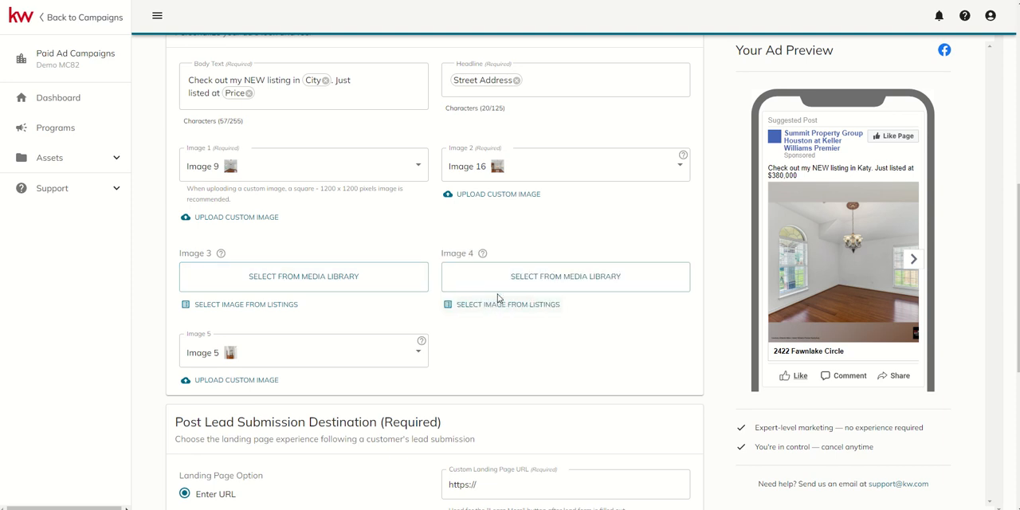
Empty carousel image slots three, four and five, closing the media library unused.
scroll(down, 3)
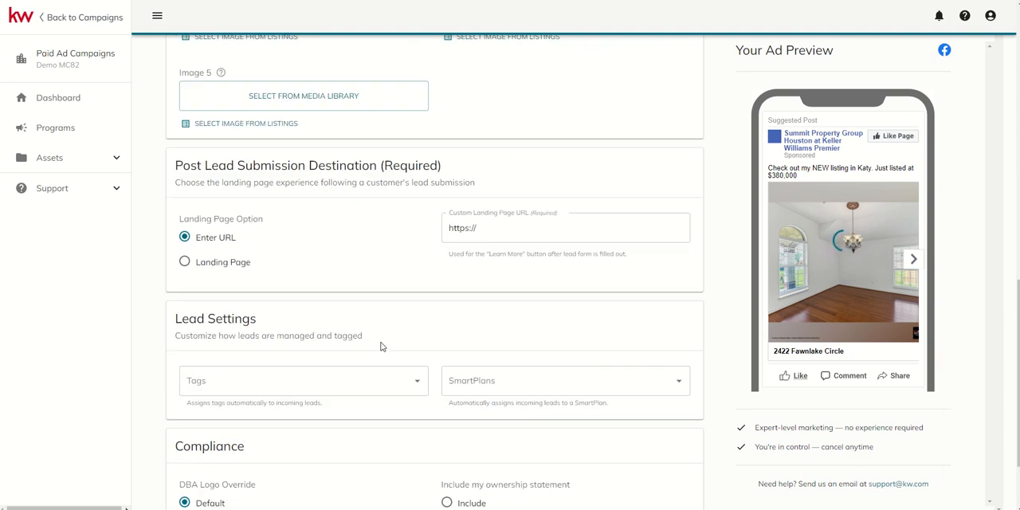
scroll(down, 3)
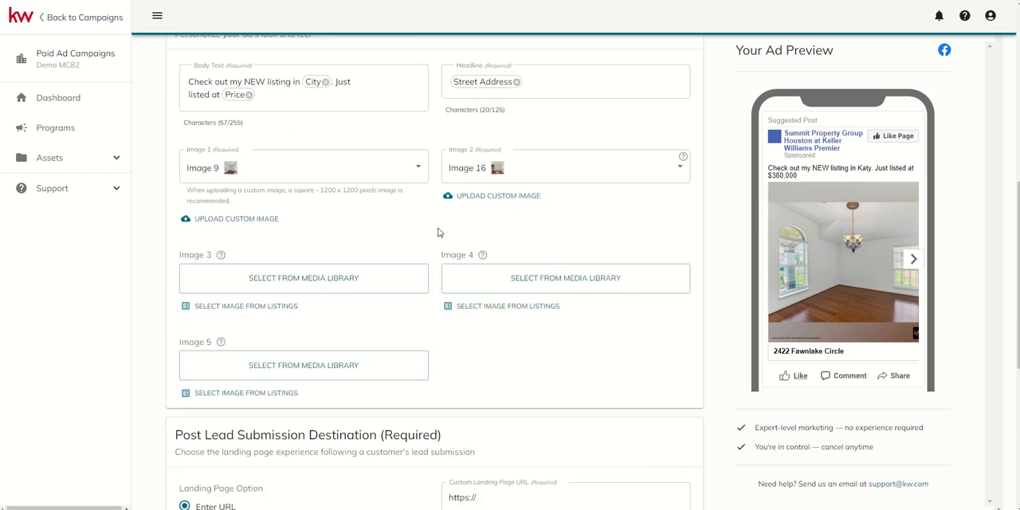
click(304, 277)
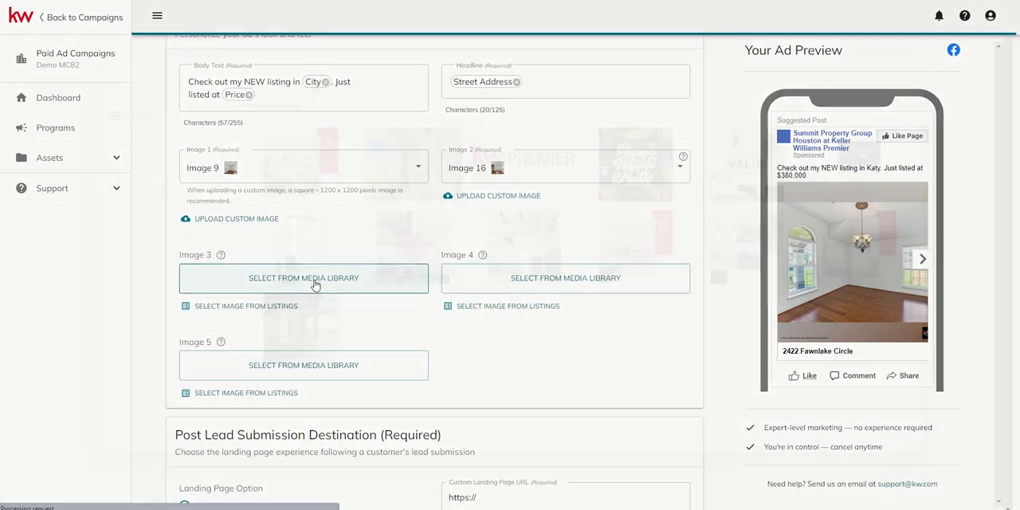
click(303, 277)
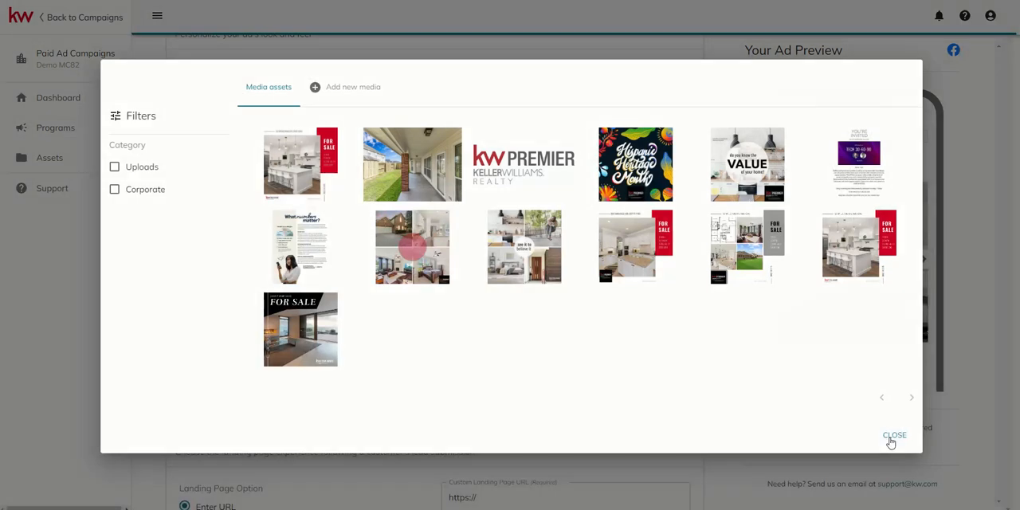
click(894, 435)
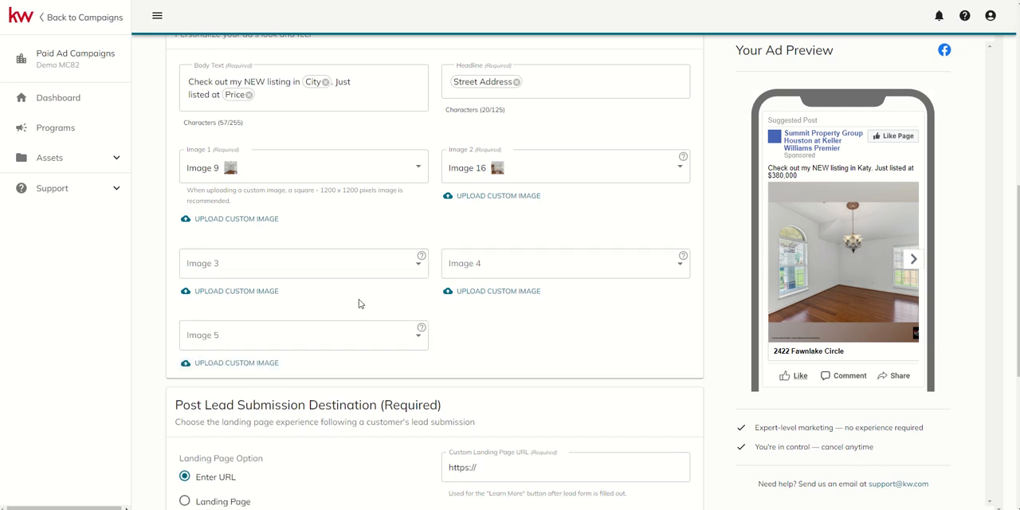
Step through the ad preview images, then go Back to Campaigns.
click(913, 258)
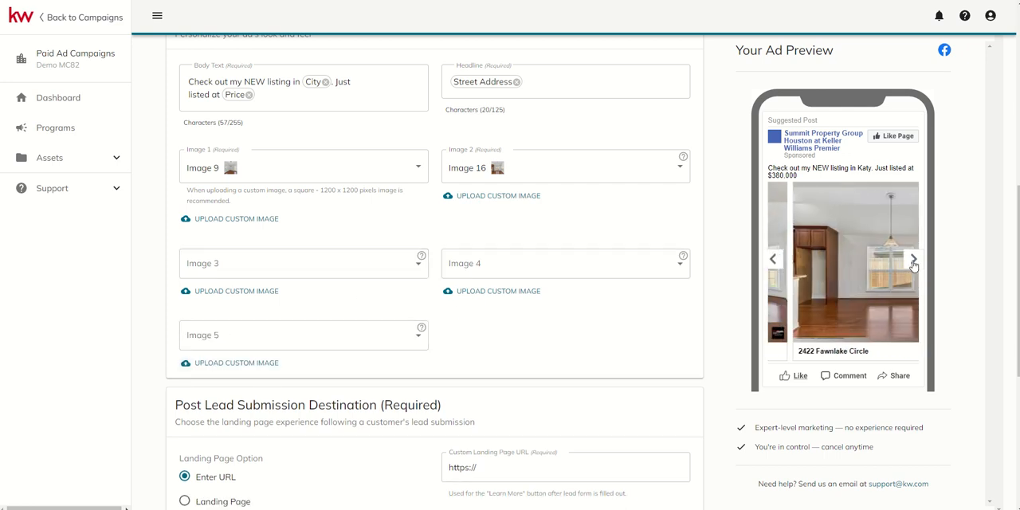
click(913, 258)
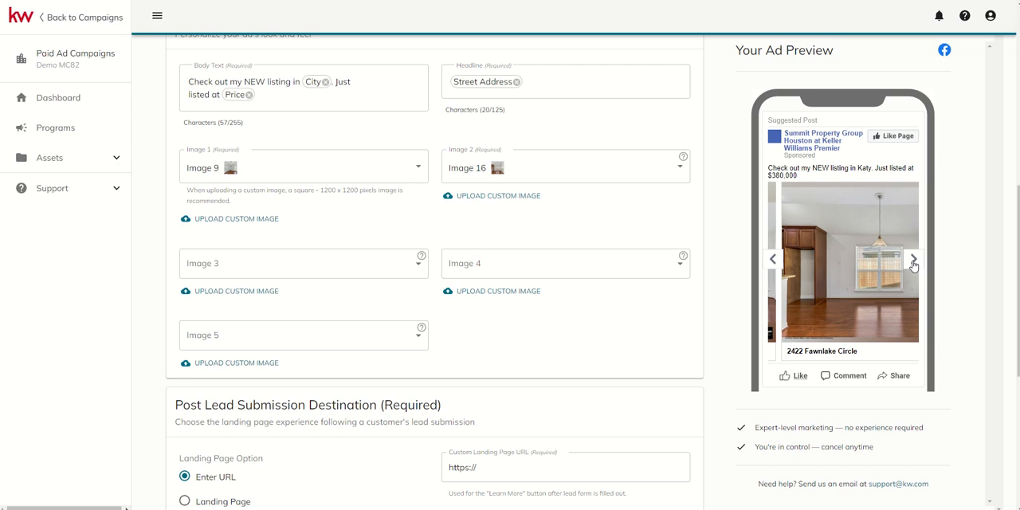
click(302, 263)
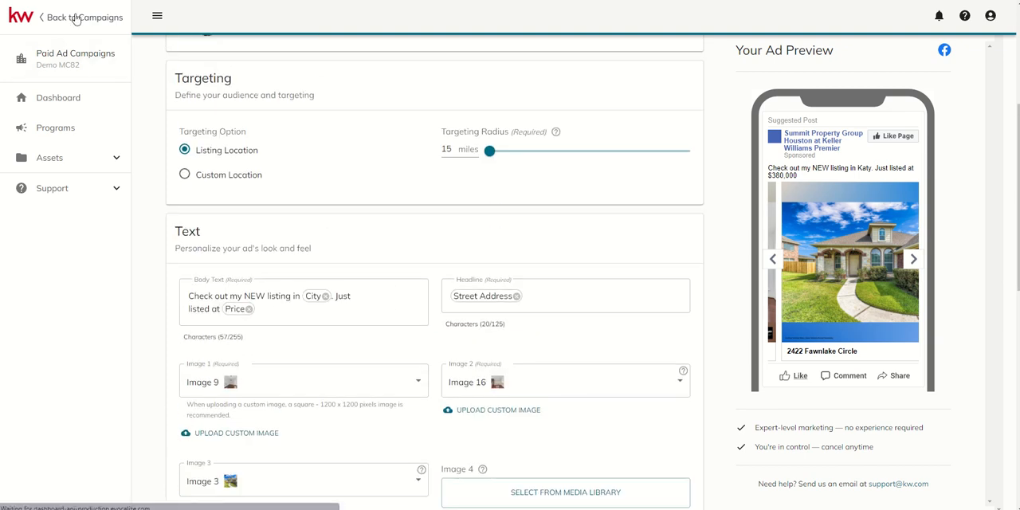
click(83, 17)
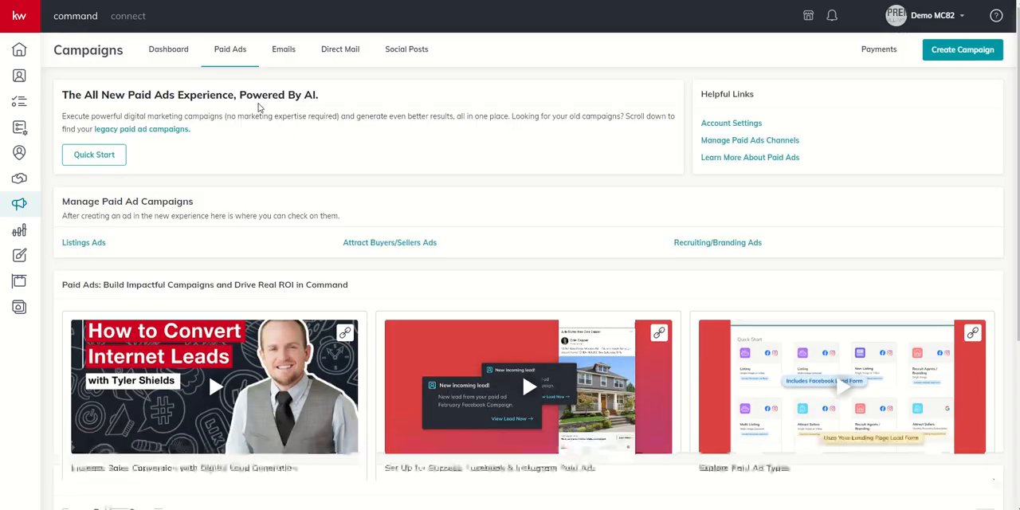
Start a new Paid Ad Listings program and open its listing picker.
click(962, 49)
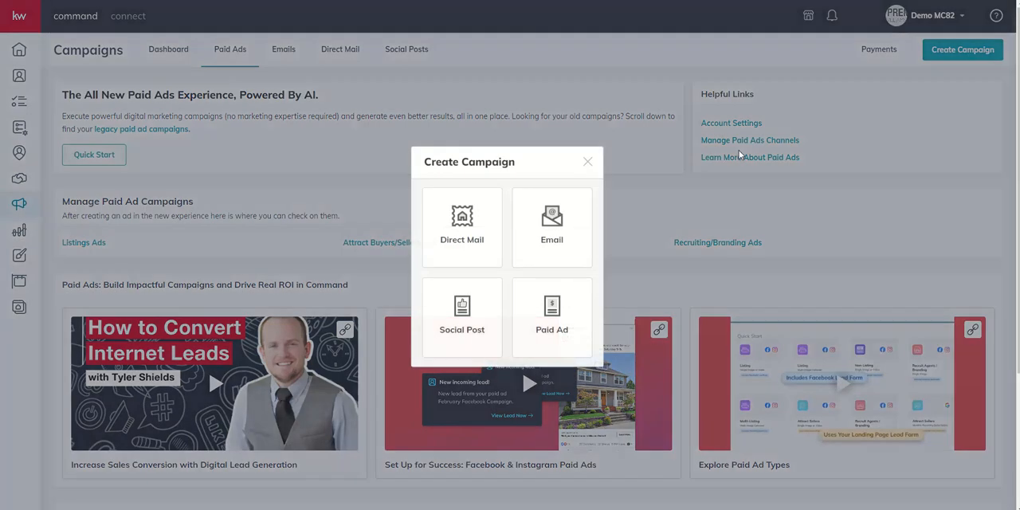
click(551, 314)
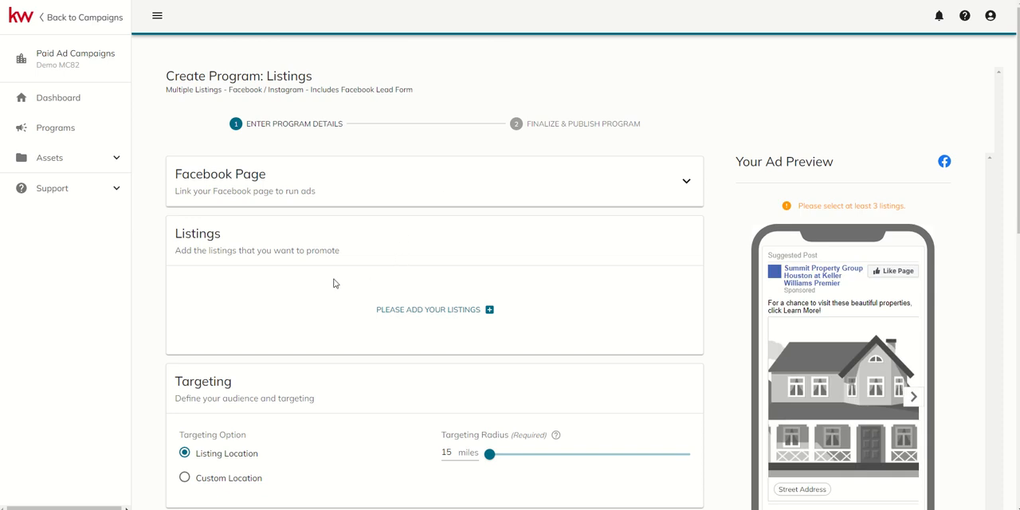
mouse_move(552, 251)
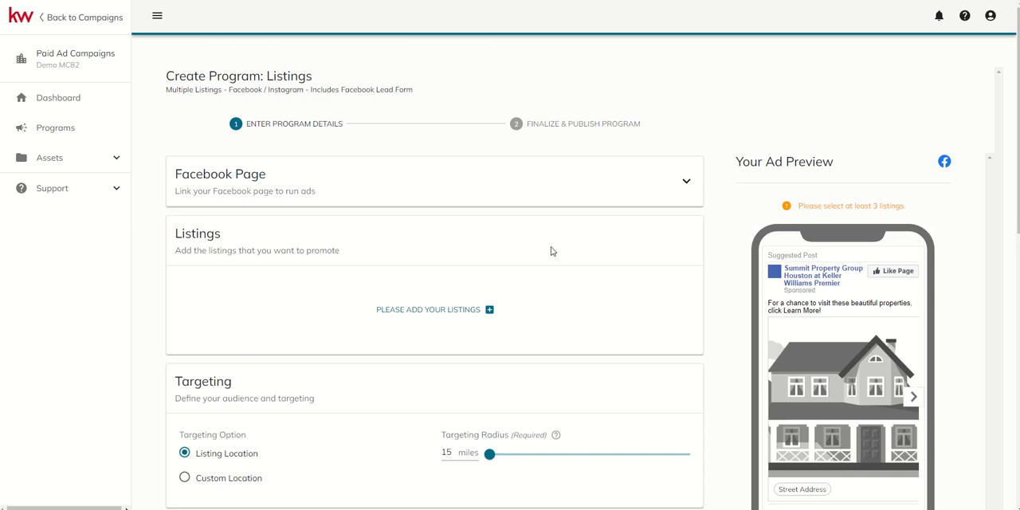
scroll(down, 3)
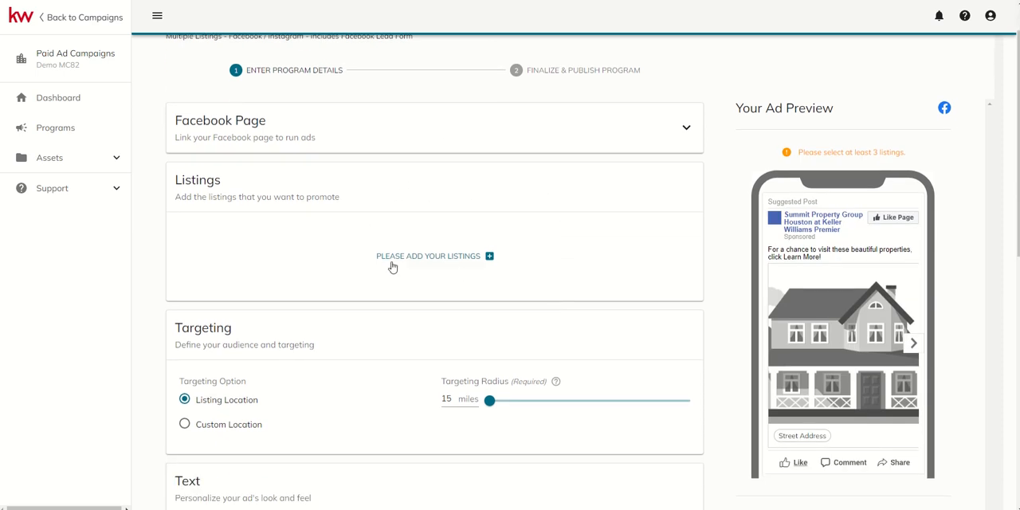
click(434, 256)
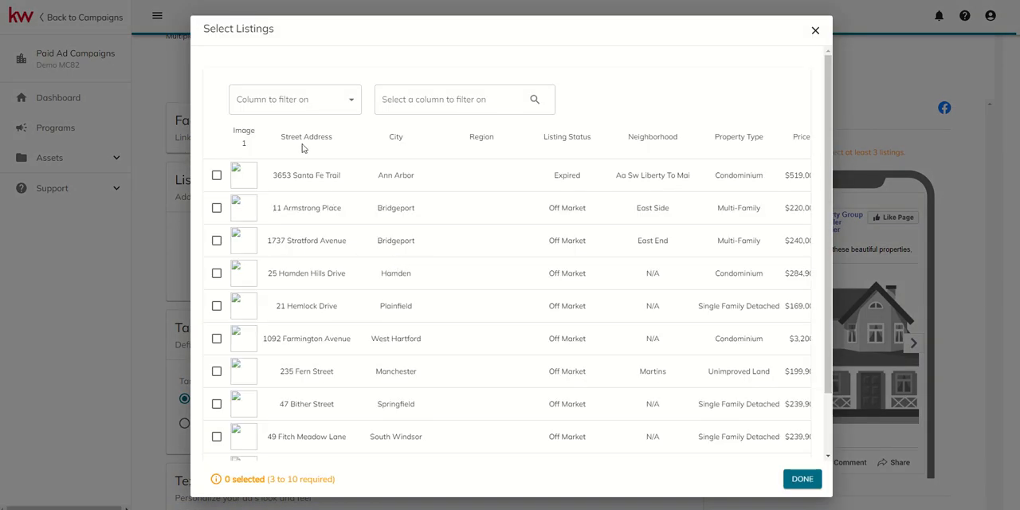
mouse_move(284, 165)
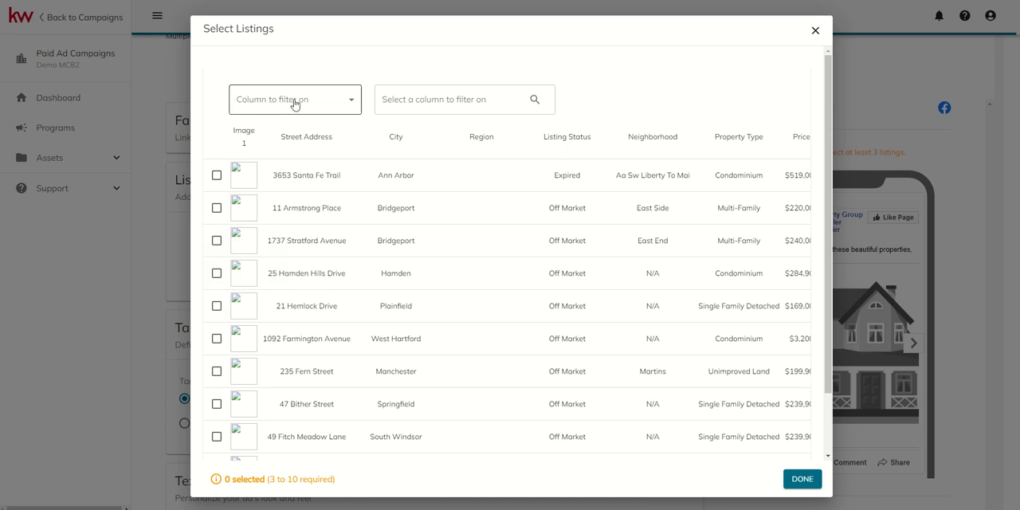
click(295, 98)
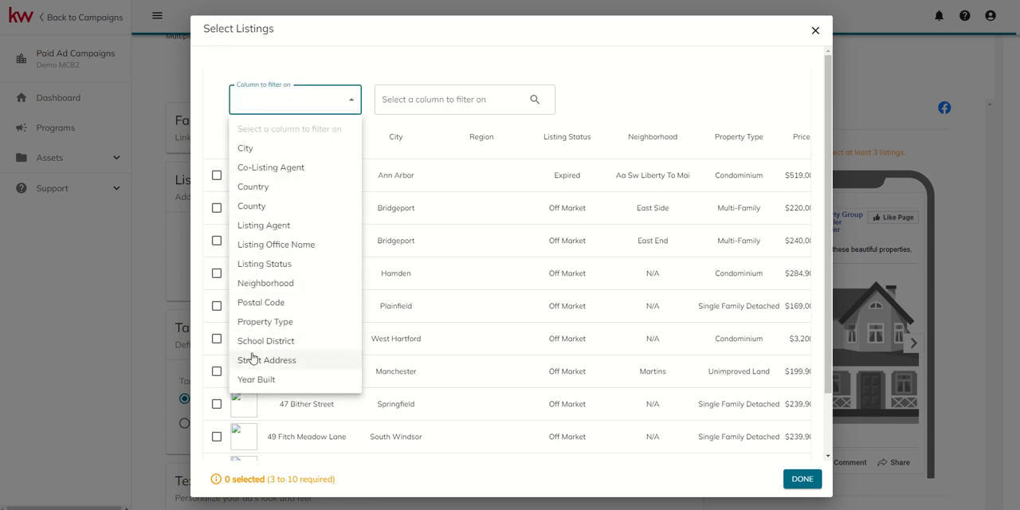
click(267, 360)
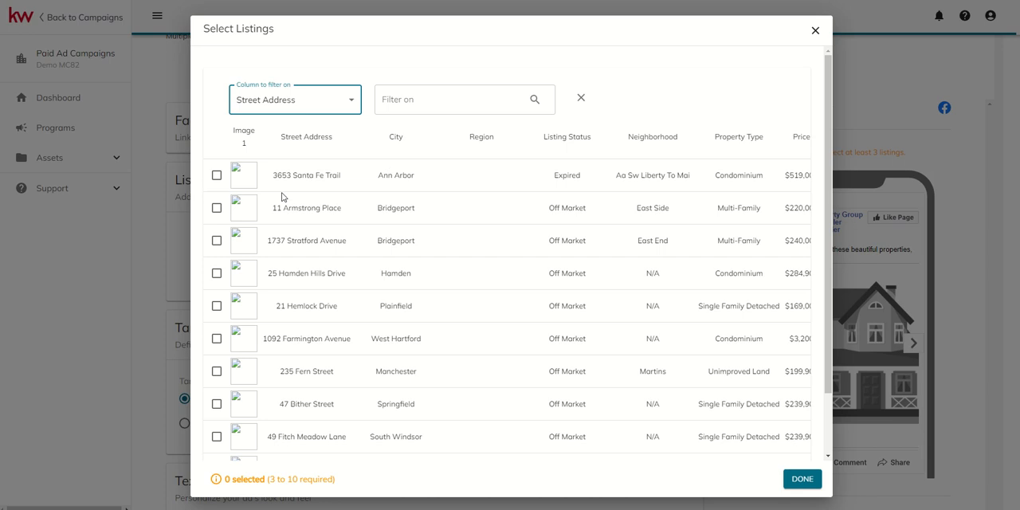
mouse_move(331, 391)
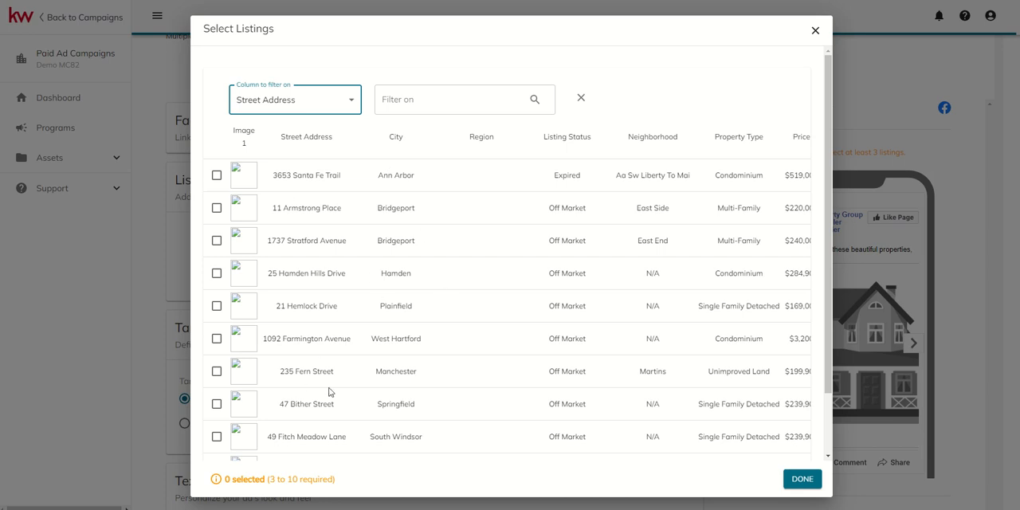
mouse_move(458, 350)
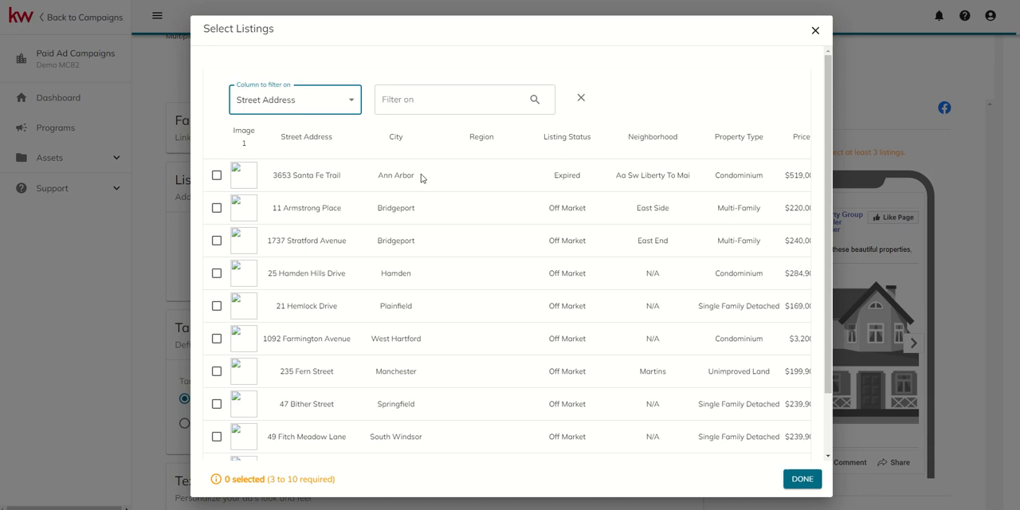
click(215, 207)
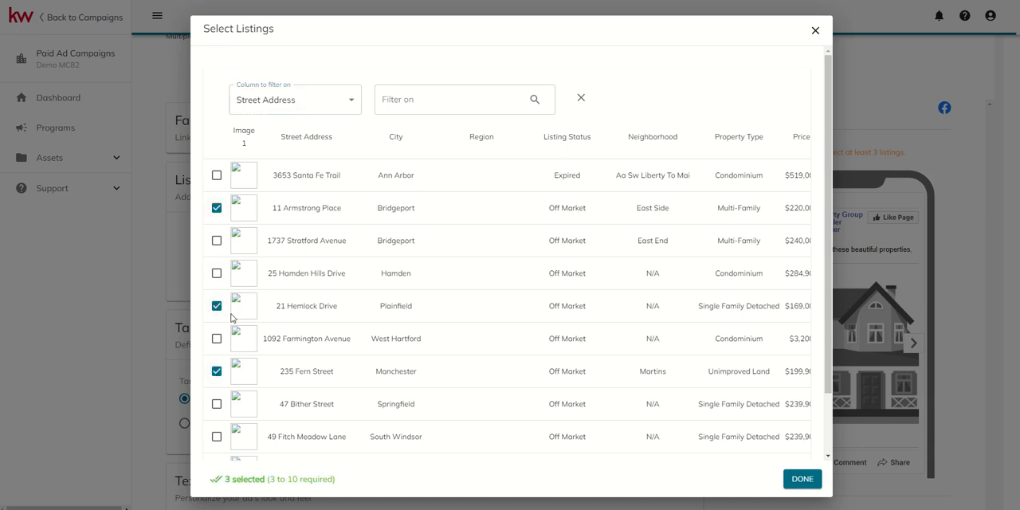
click(802, 478)
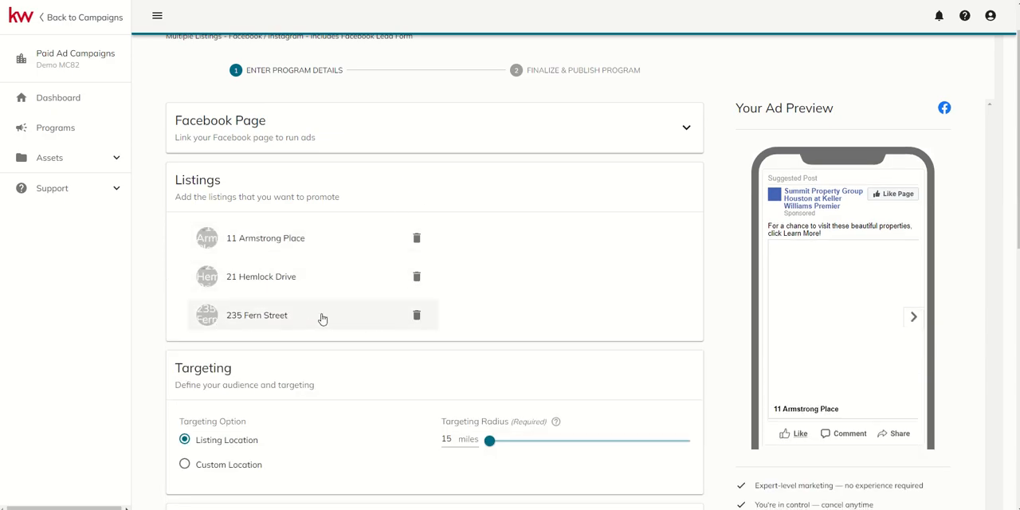
scroll(down, 3)
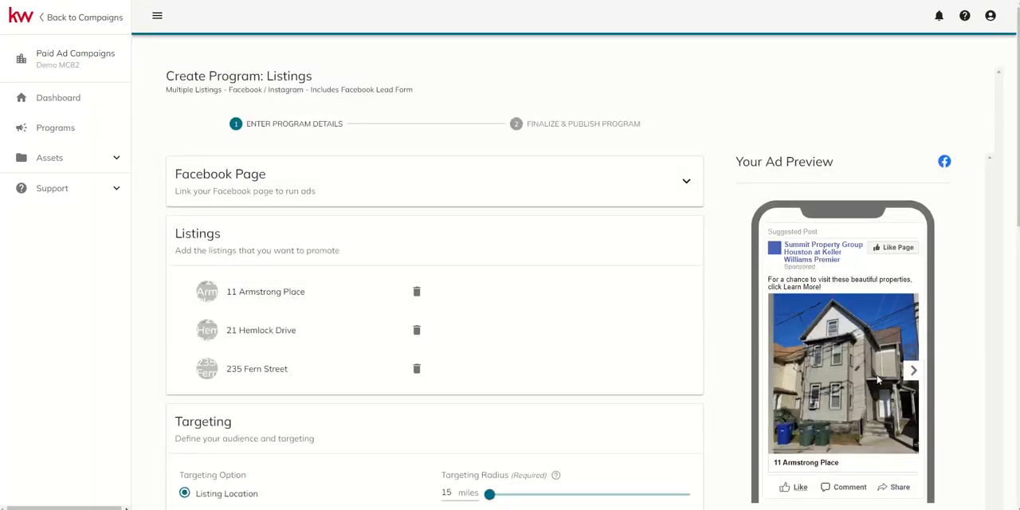
click(913, 369)
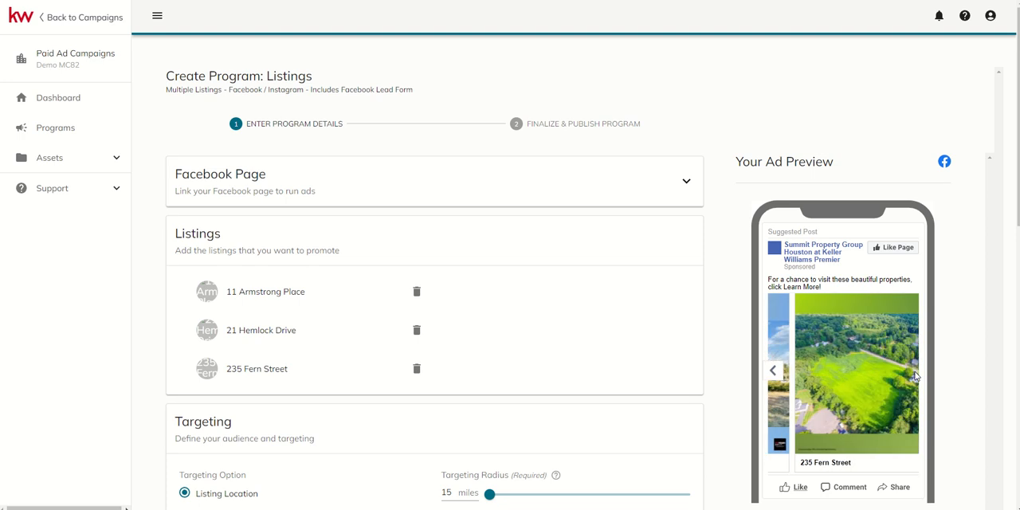
mouse_move(468, 314)
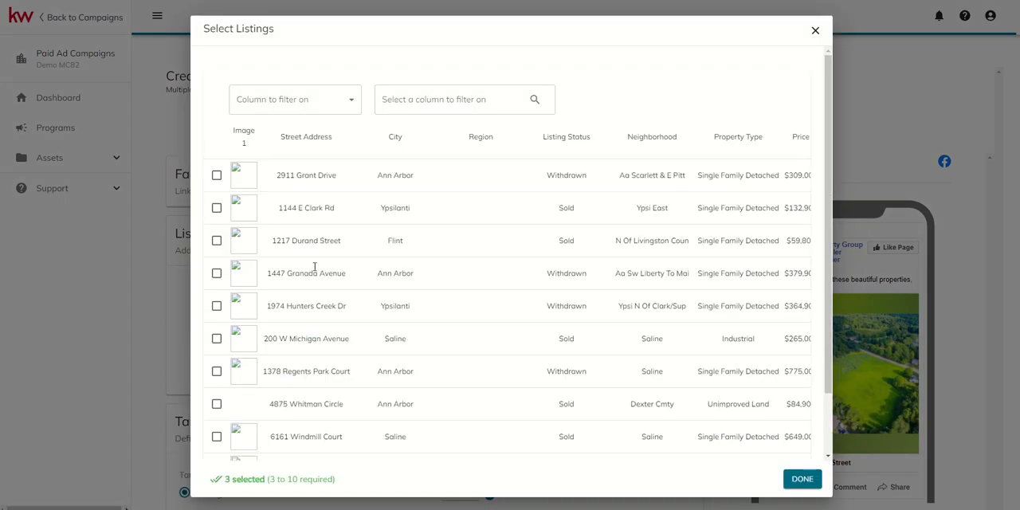
click(801, 479)
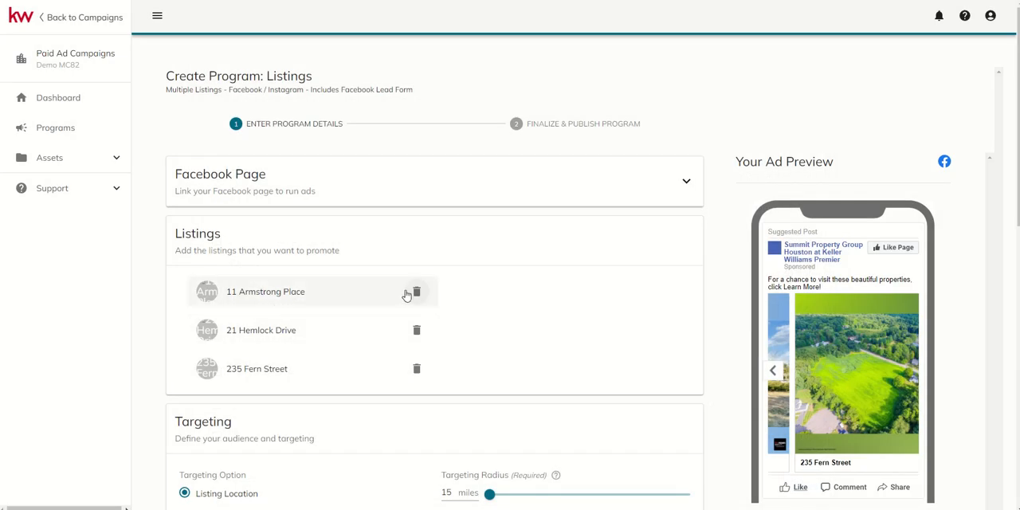
scroll(down, 3)
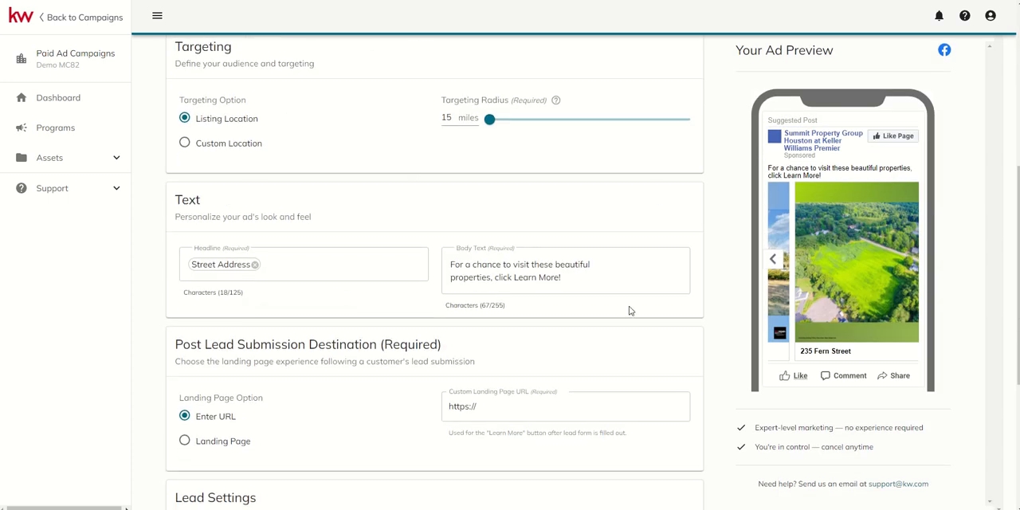
mouse_move(754, 274)
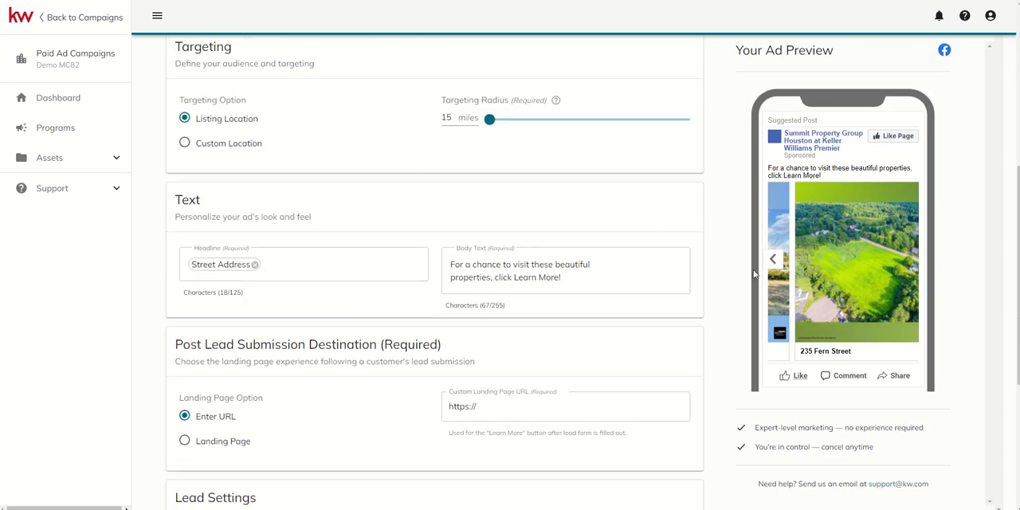
mouse_move(396, 233)
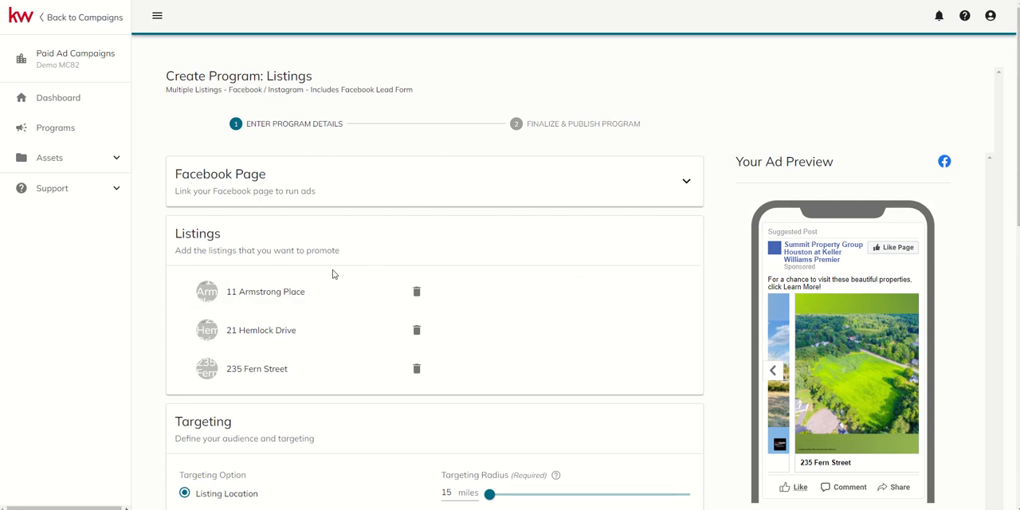
Review Targeting and the address-placeholder Headline, then return to the Paid Ads overview.
scroll(down, 3)
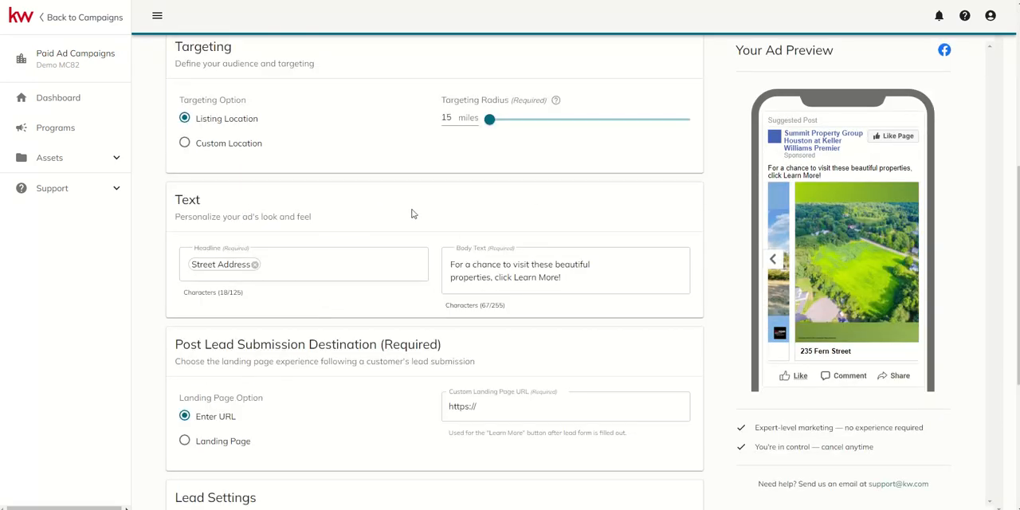
mouse_move(447, 339)
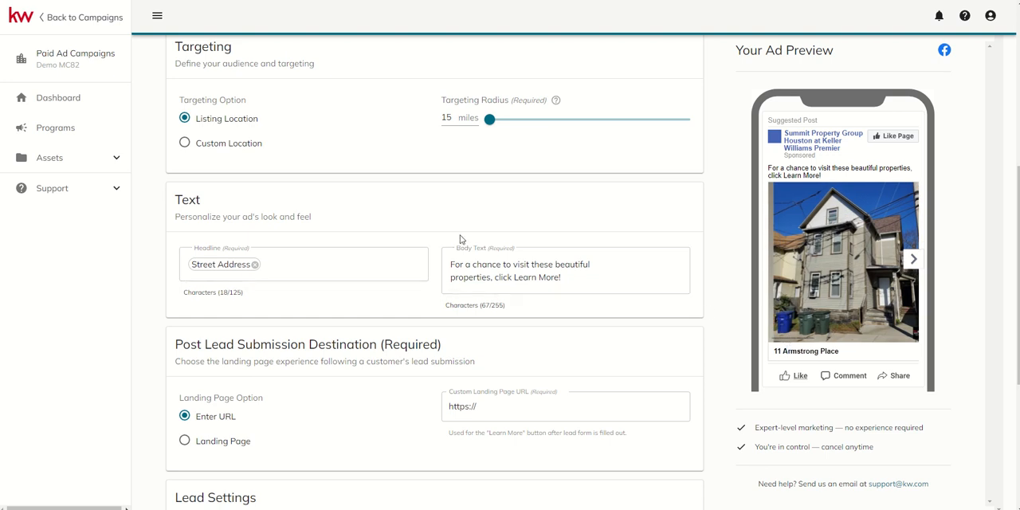
click(304, 263)
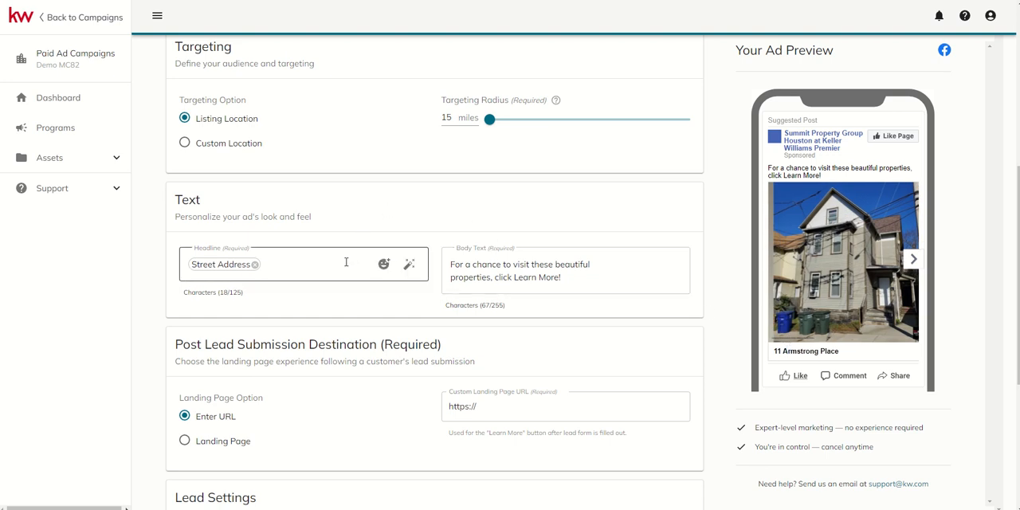
click(517, 230)
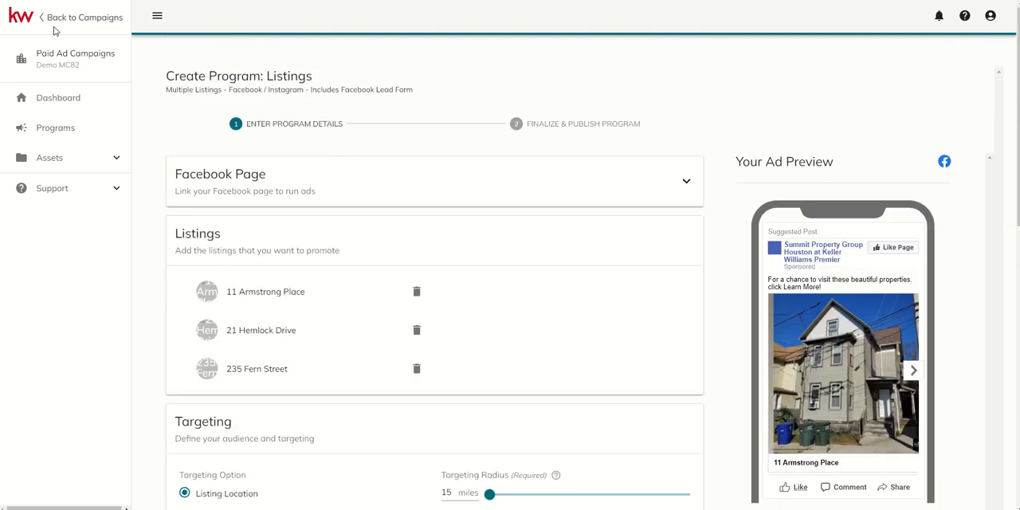
click(85, 17)
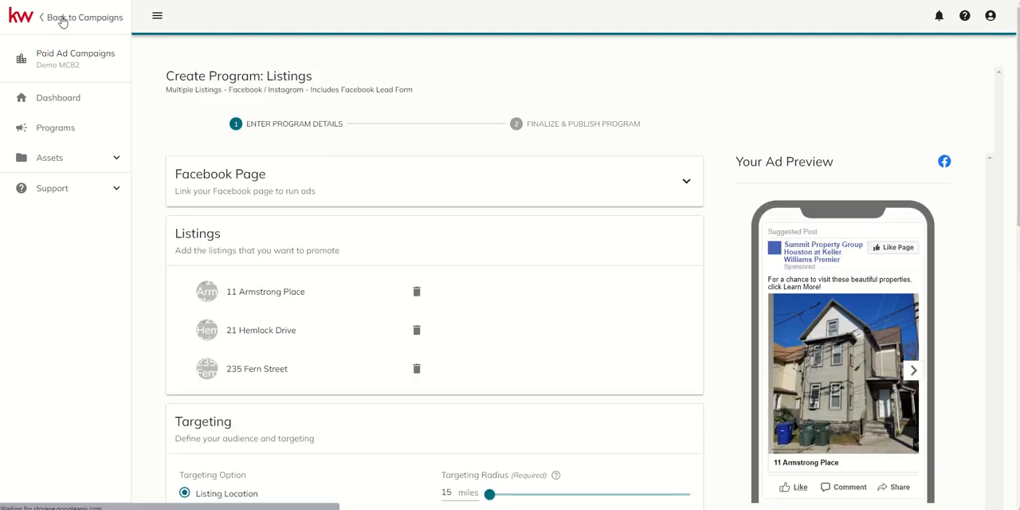
click(83, 17)
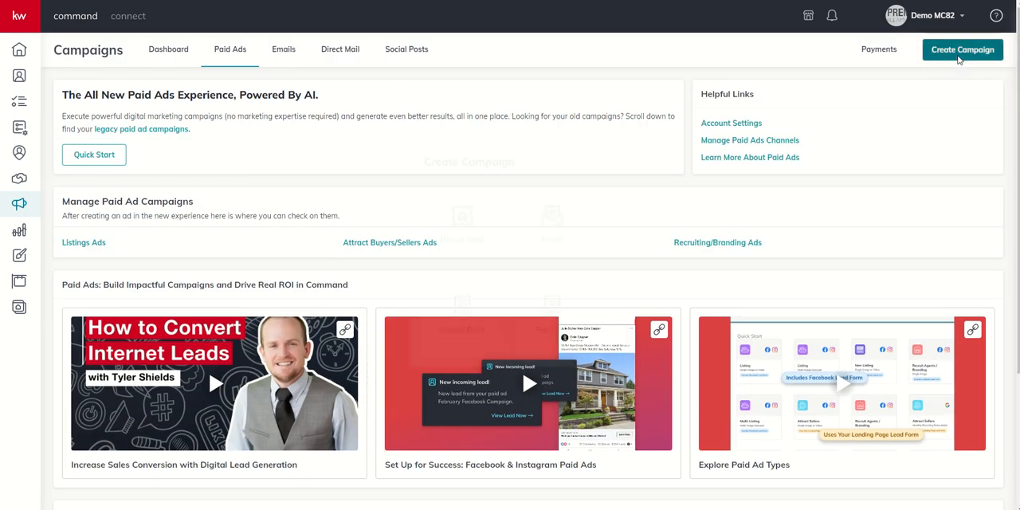
Start a new paid ad campaign with Create Campaign to reach the Quick Start templates.
click(961, 50)
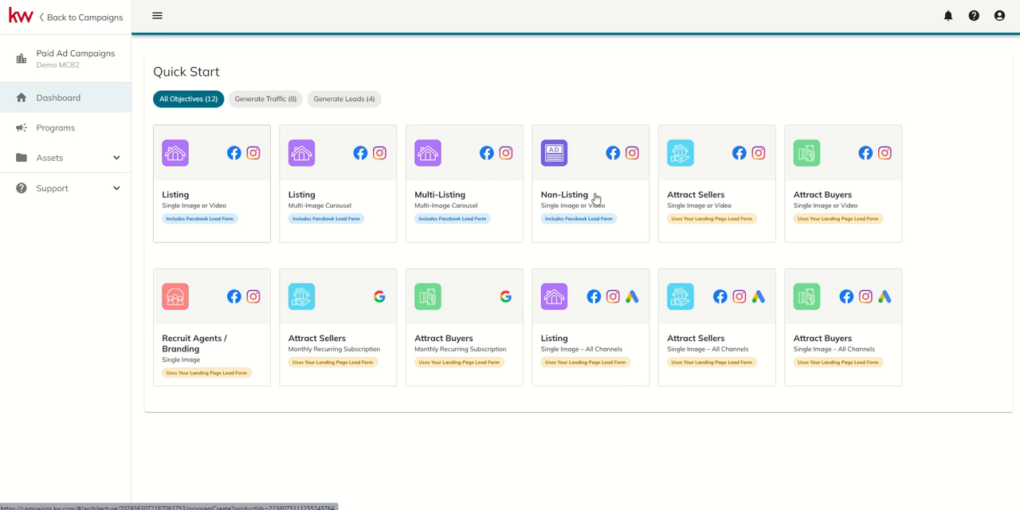
mouse_move(427, 184)
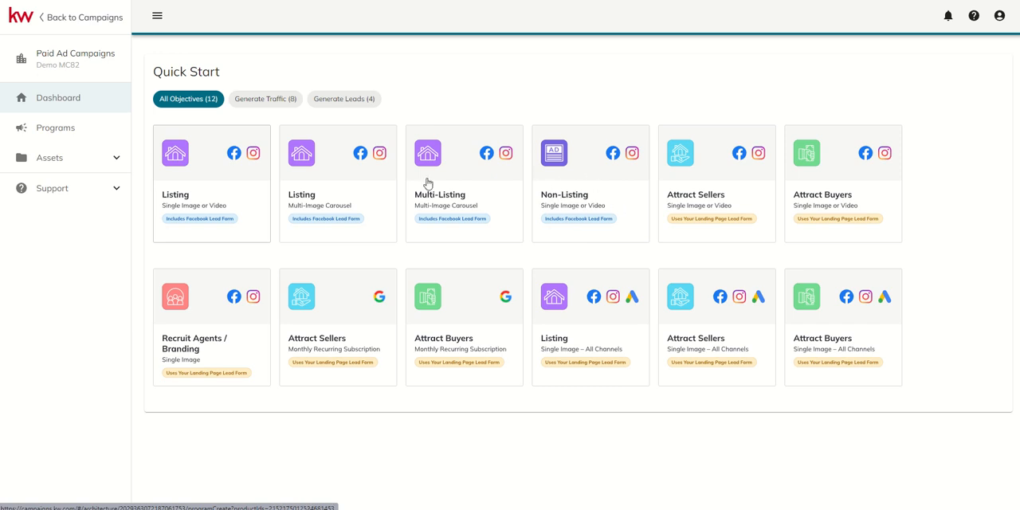
mouse_move(592, 212)
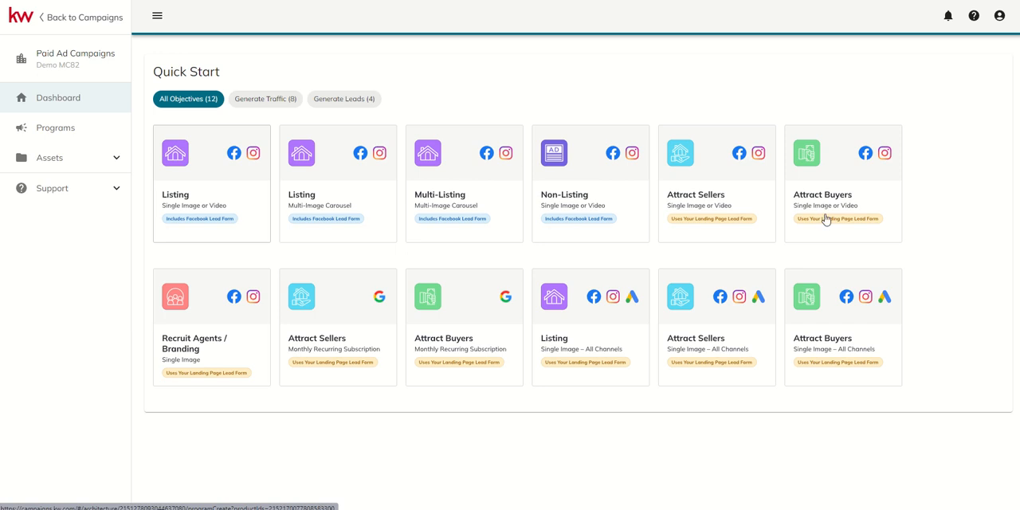
mouse_move(825, 222)
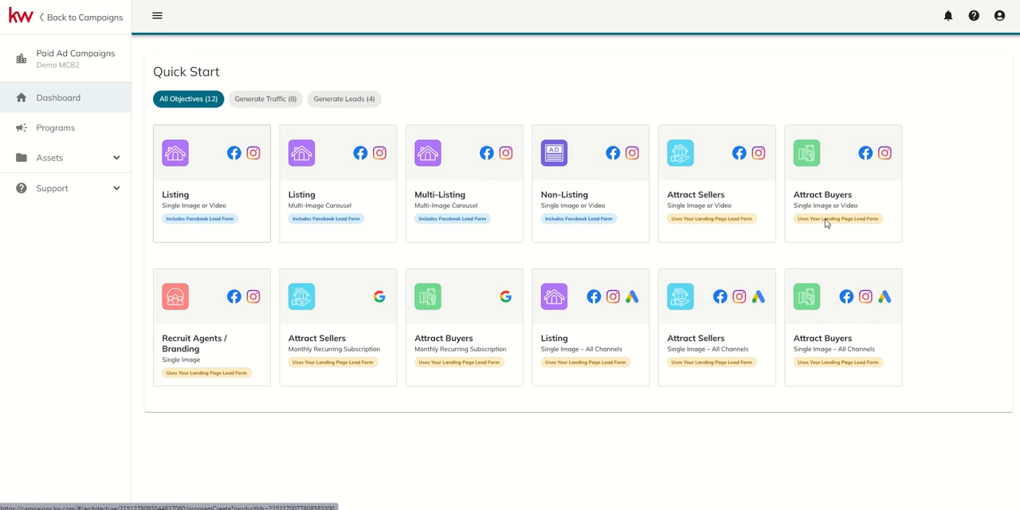
click(842, 183)
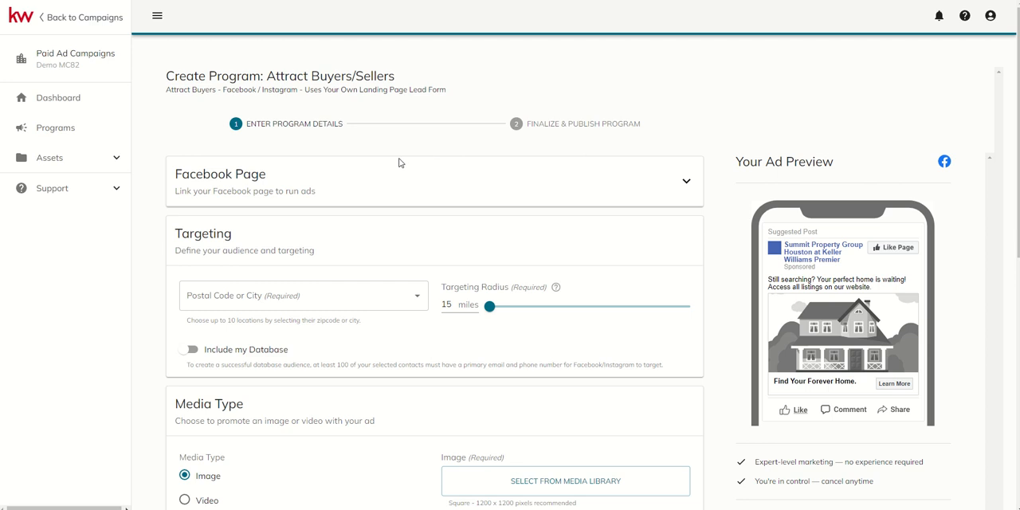
scroll(down, 3)
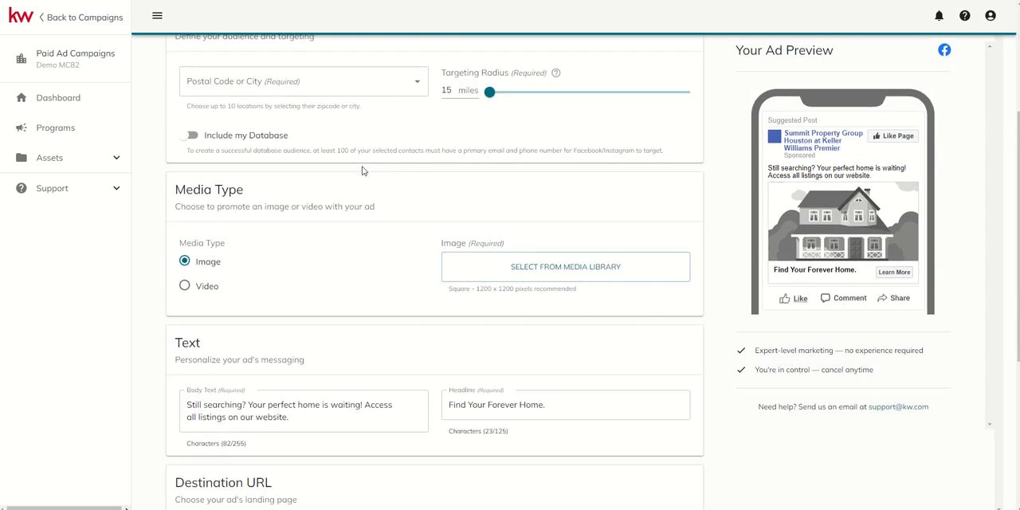
scroll(down, 3)
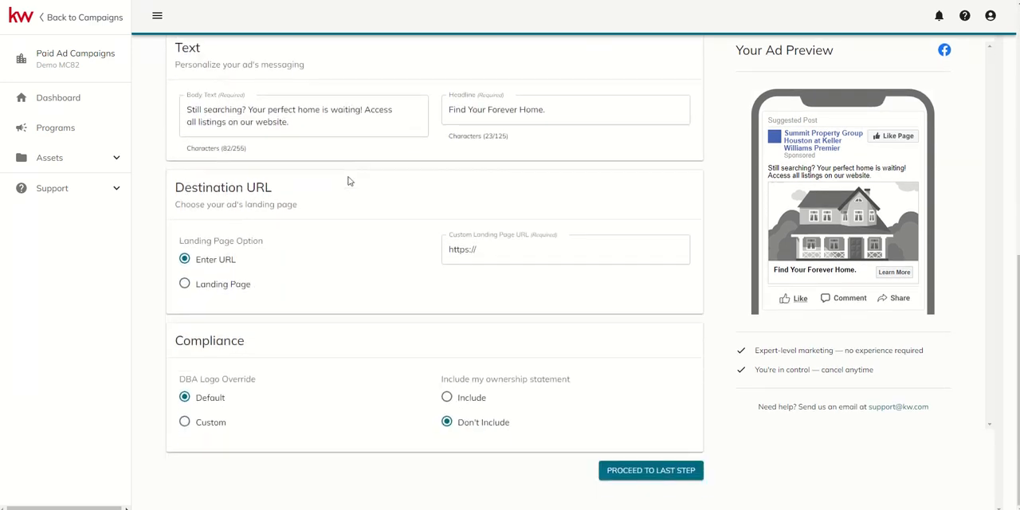
scroll(up, 3)
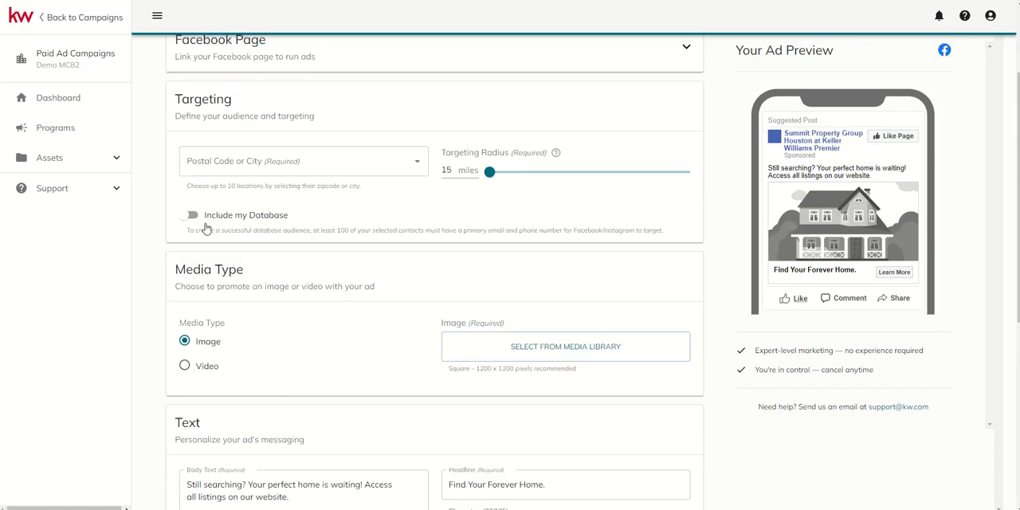
mouse_move(284, 228)
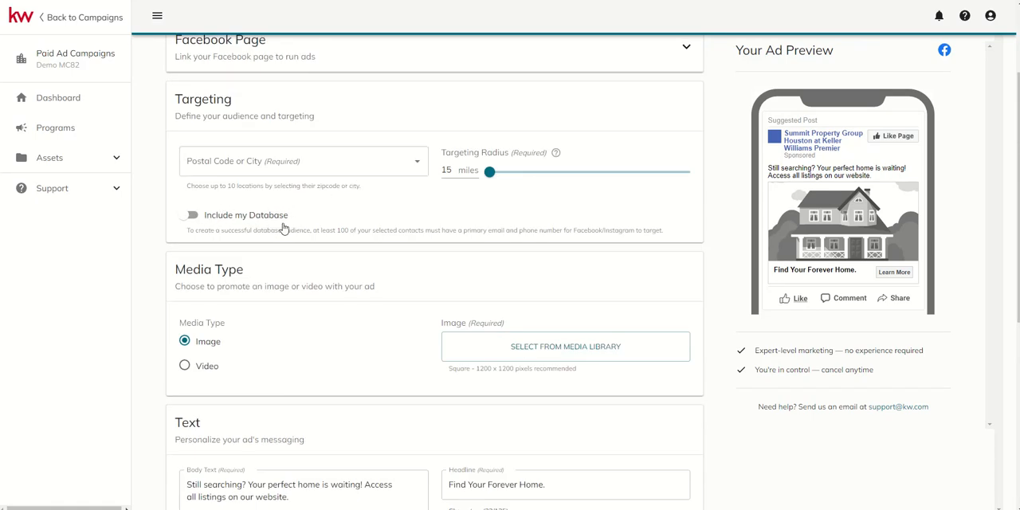
mouse_move(204, 241)
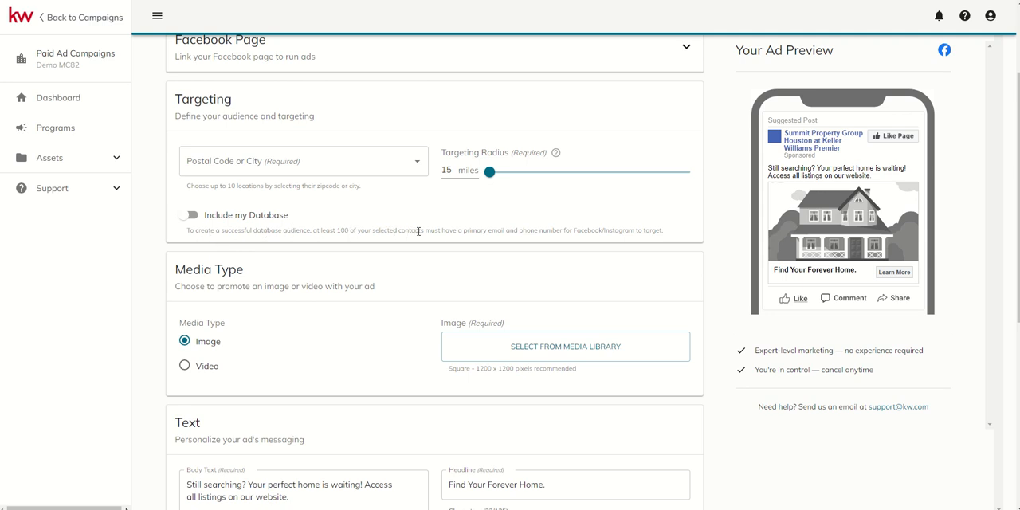
mouse_move(478, 231)
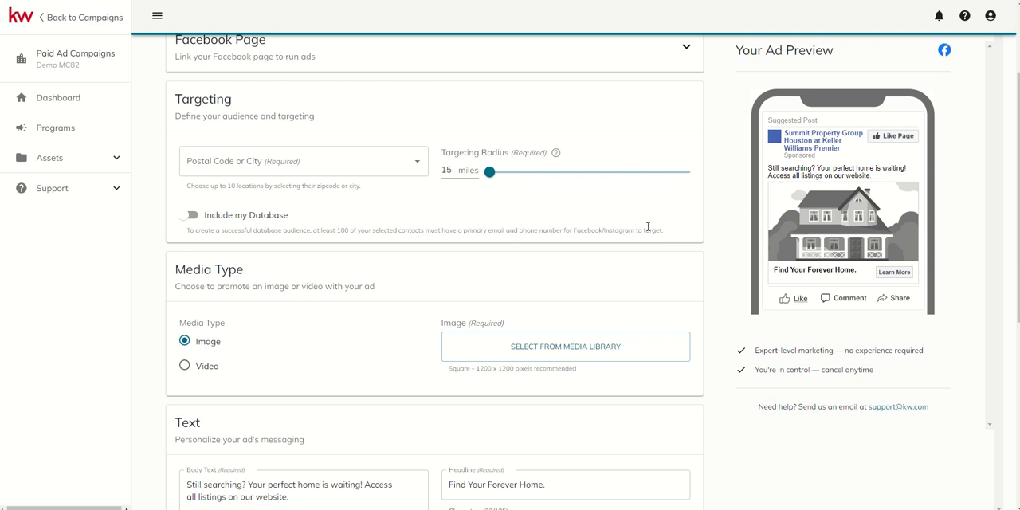
mouse_move(355, 223)
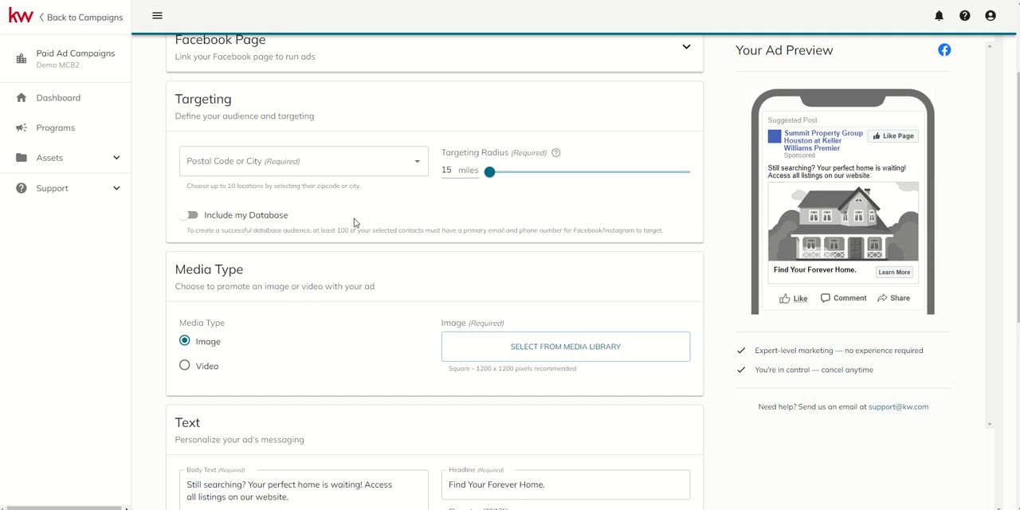
mouse_move(612, 231)
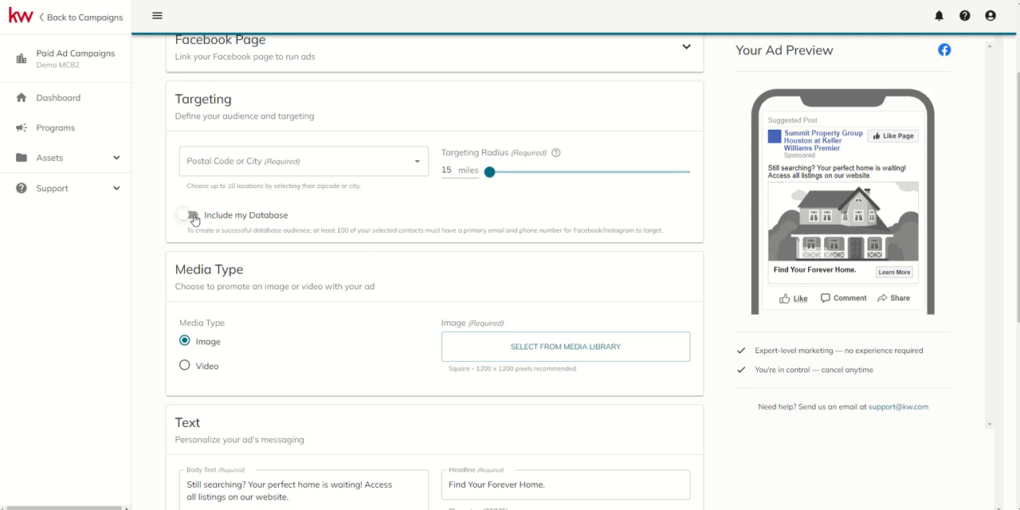
Turn on Include my Database and choose The Falls Farm as the audience tag.
click(190, 215)
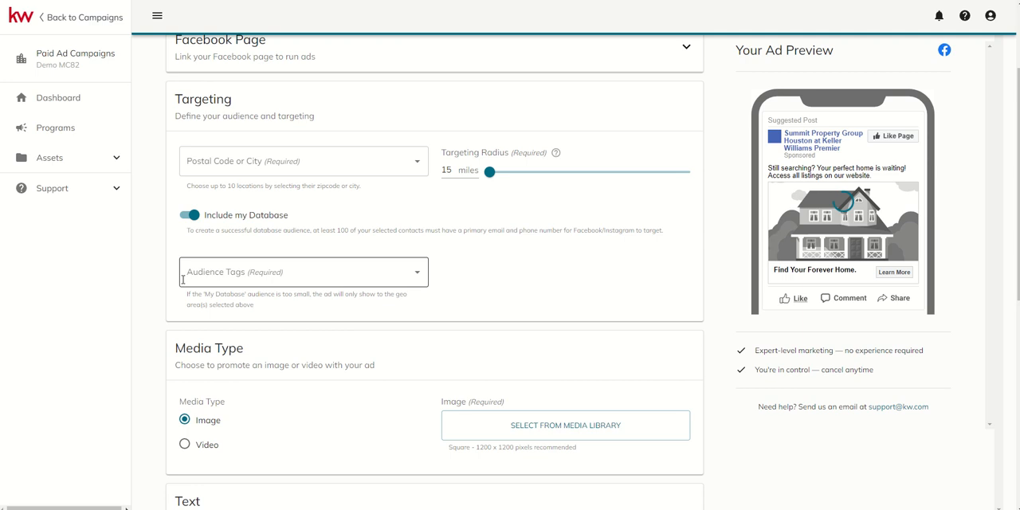
click(303, 271)
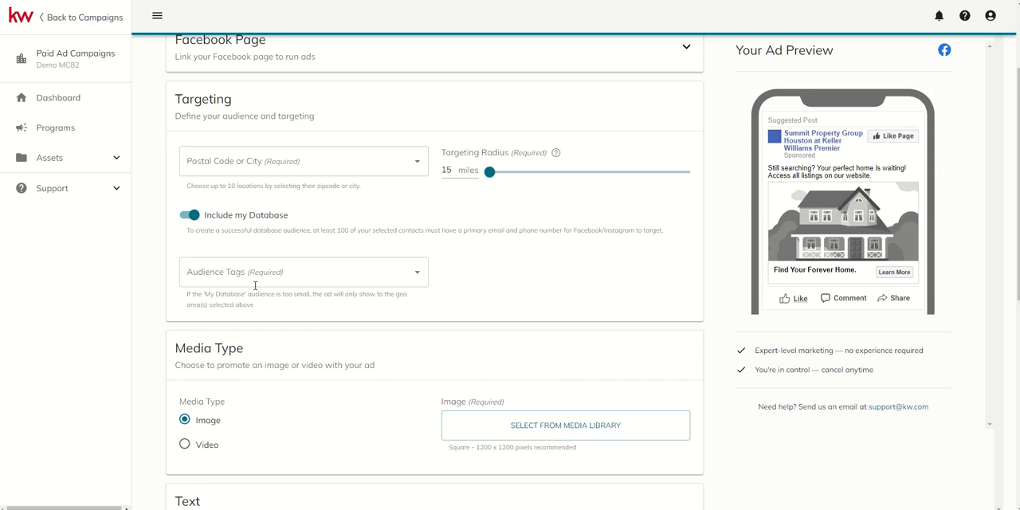
click(303, 272)
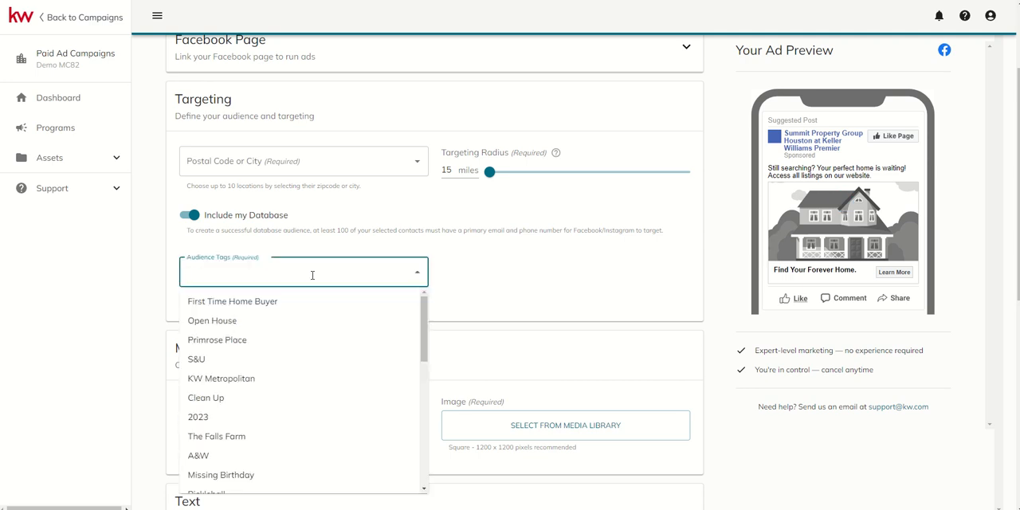
mouse_move(270, 436)
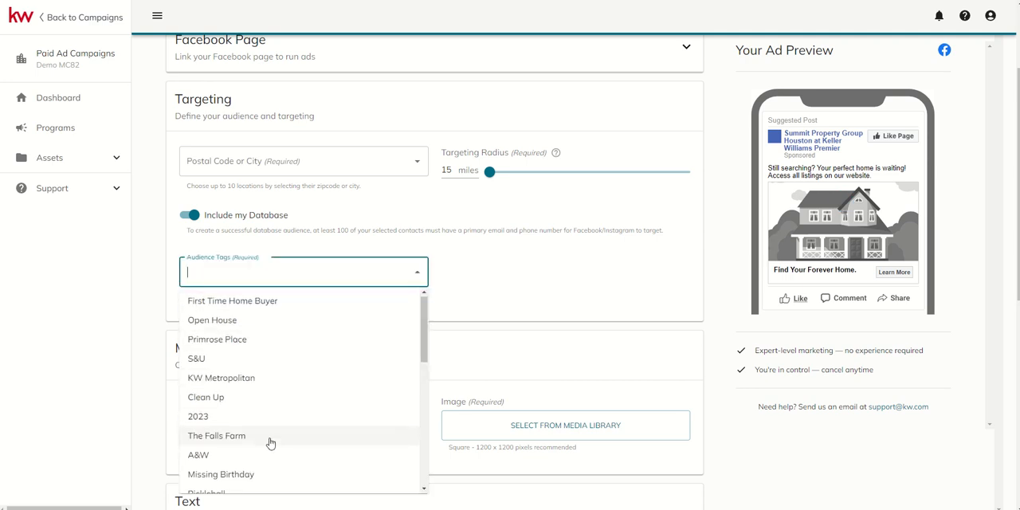
scroll(down, 3)
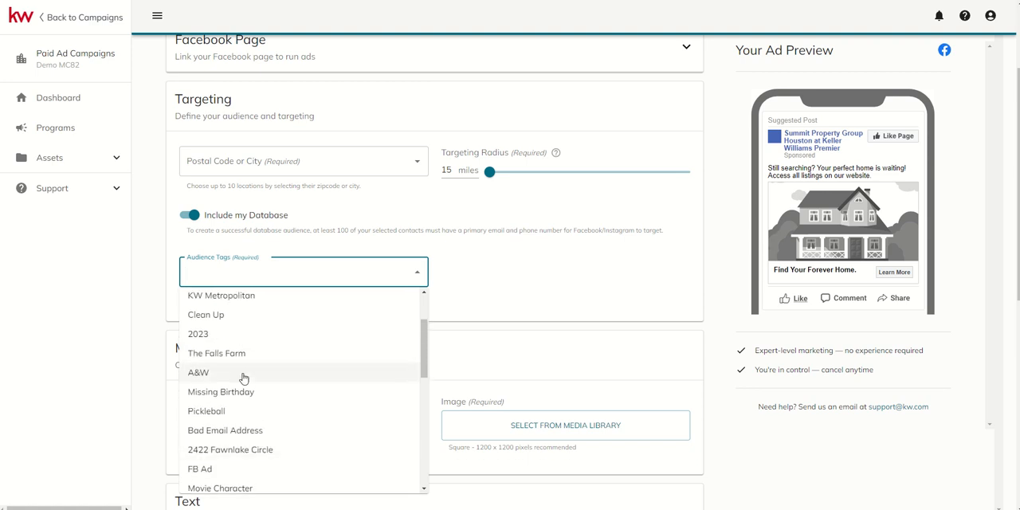
click(216, 352)
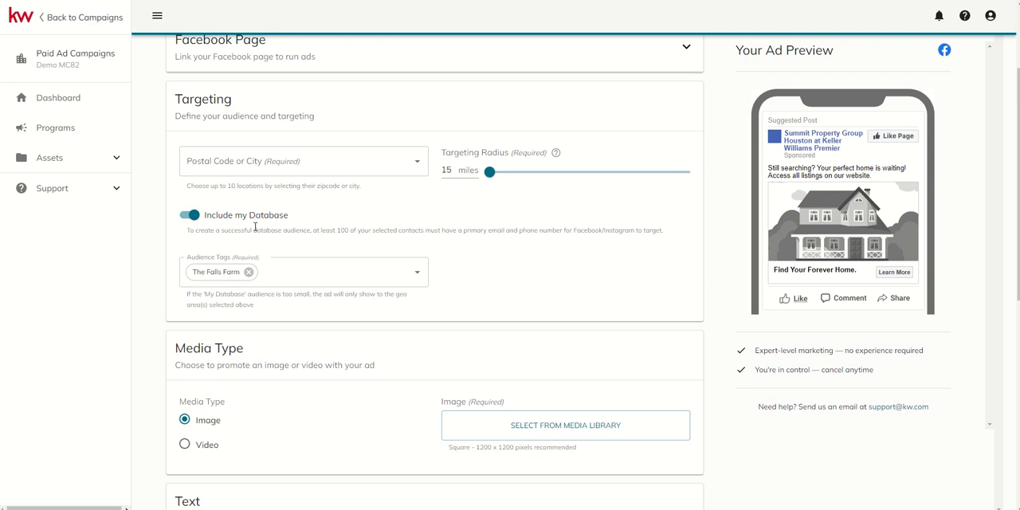
mouse_move(258, 228)
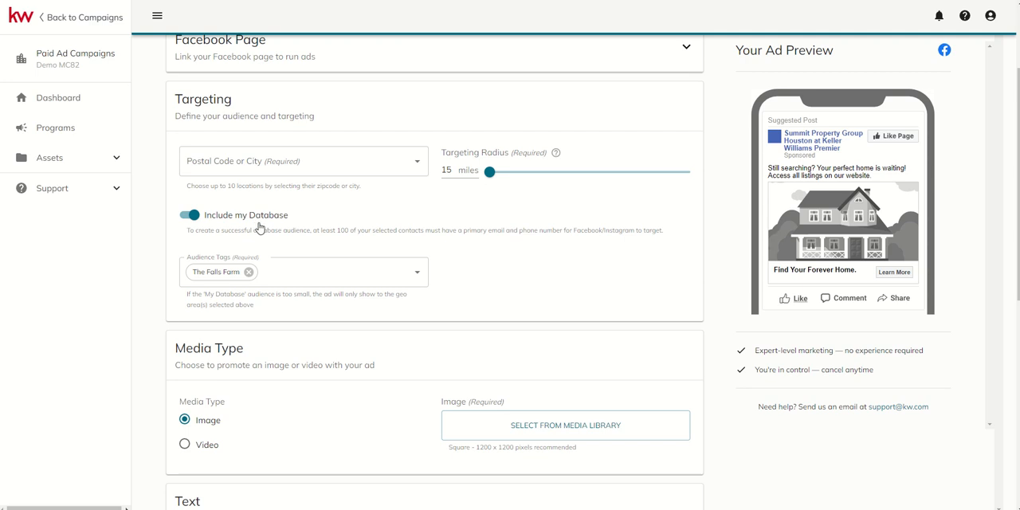
Enter Katy in the location field and select Katy, TX, USA as the target.
click(303, 161)
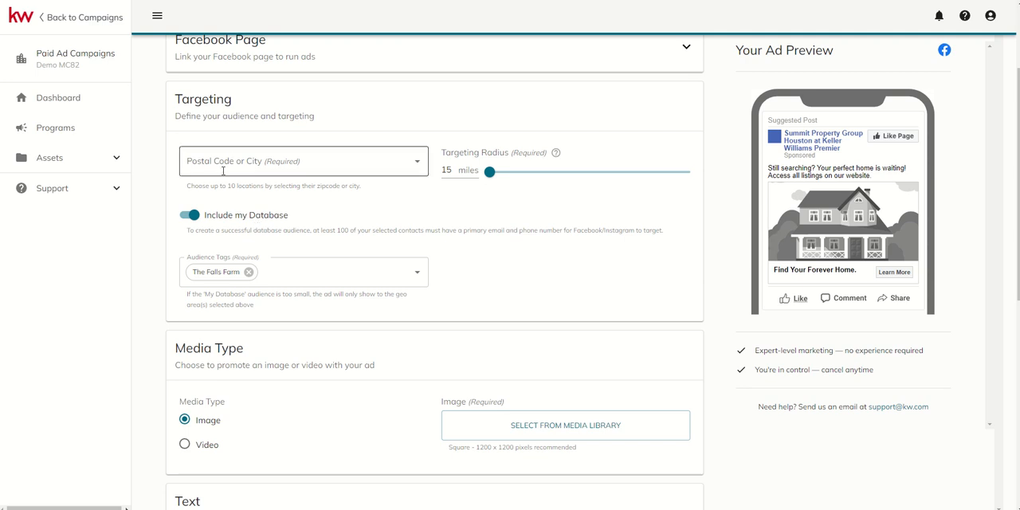
click(303, 161)
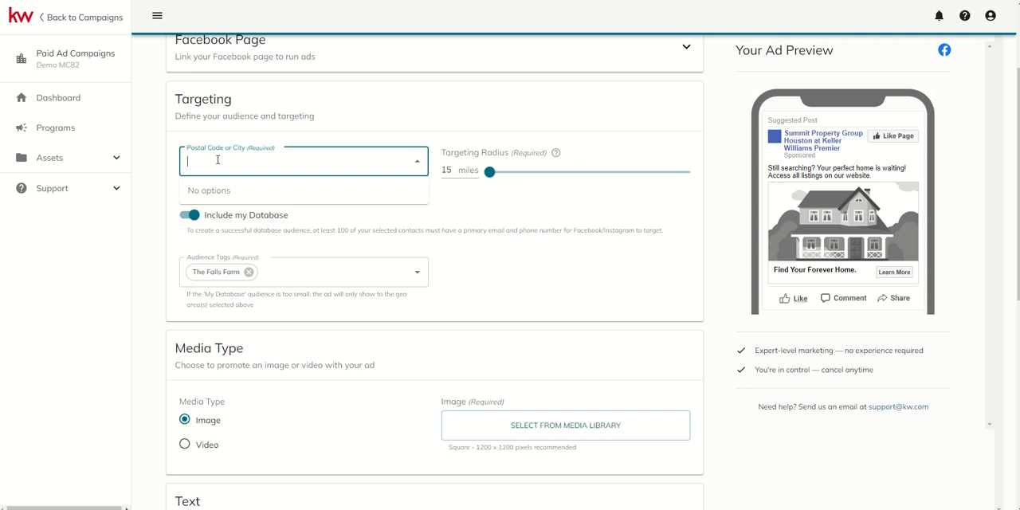
text(Katy)
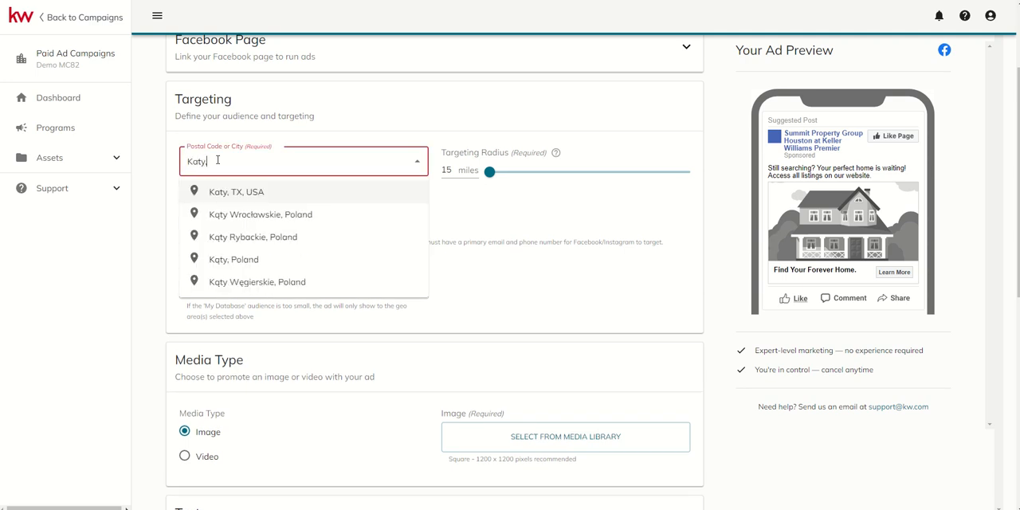
click(236, 191)
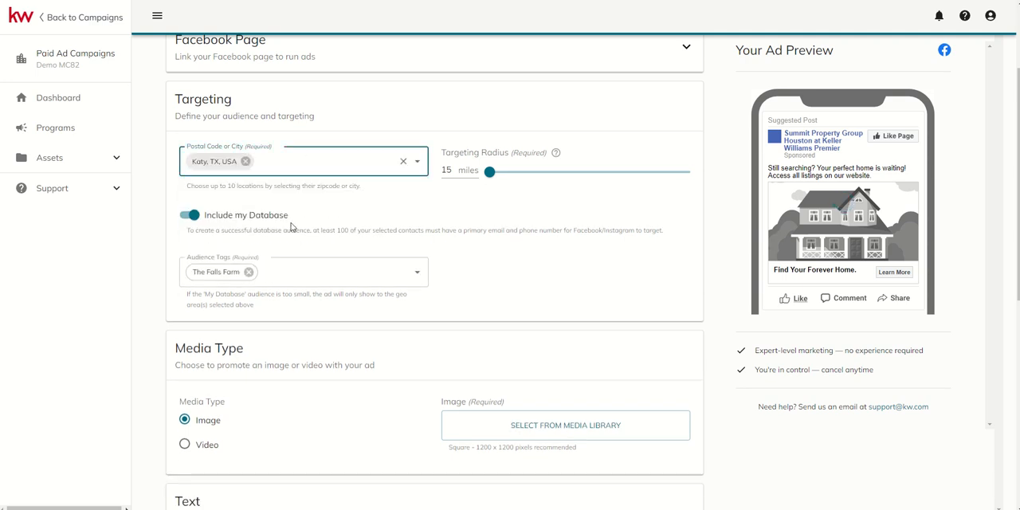
click(303, 272)
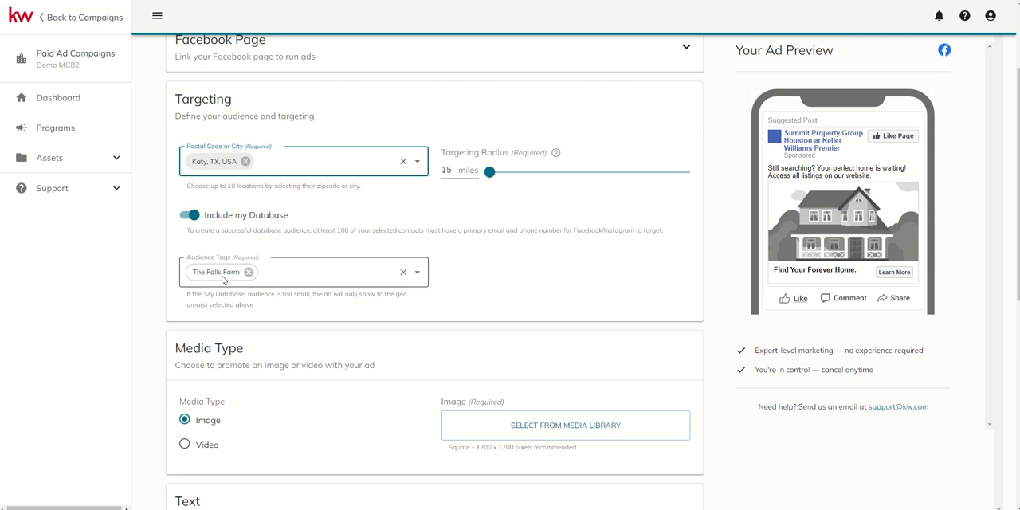
Add the Open House and First Time Home Buyer audience tags next to The Falls Farm.
click(303, 272)
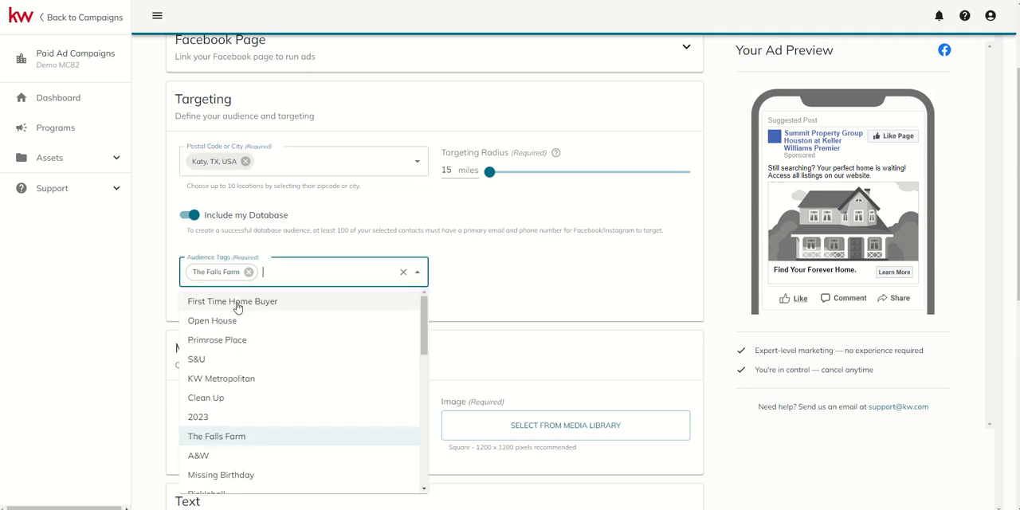
click(212, 320)
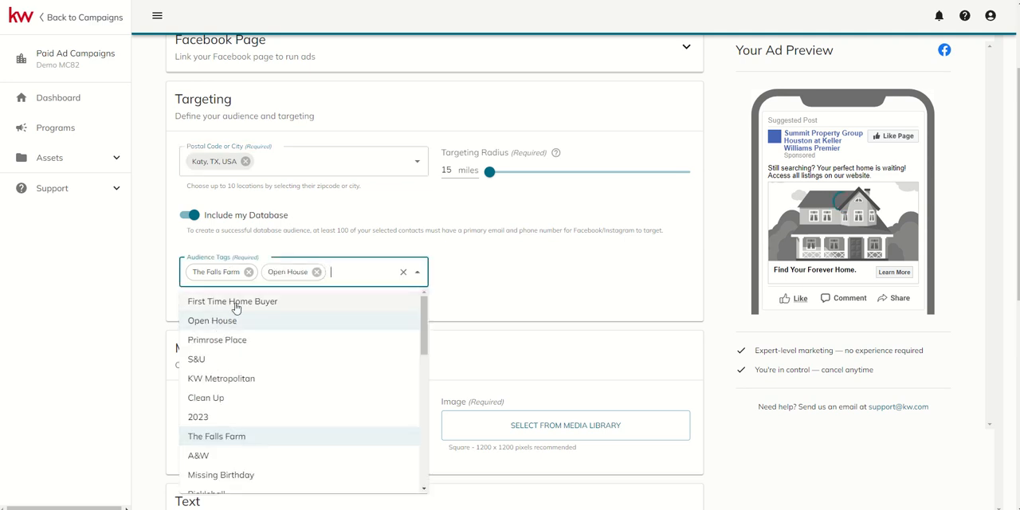
click(232, 301)
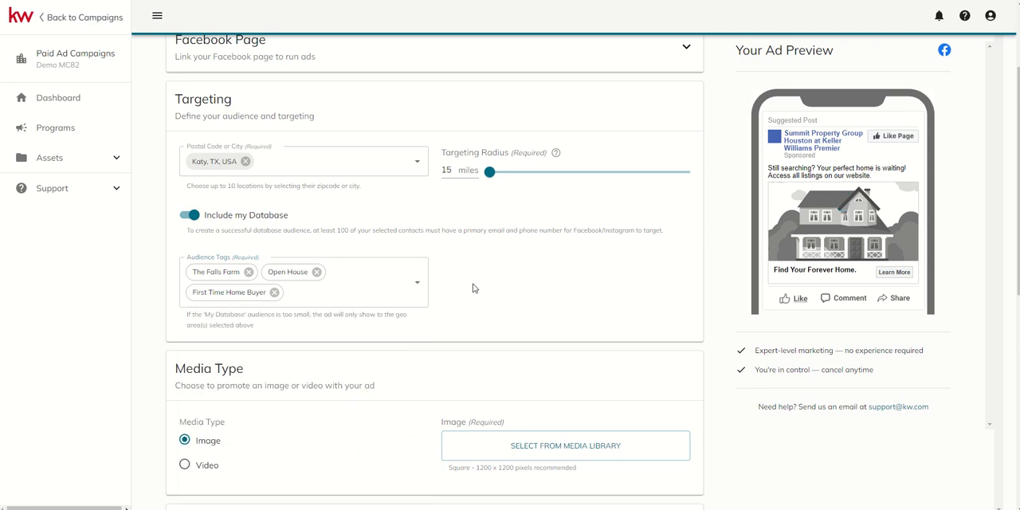
mouse_move(460, 267)
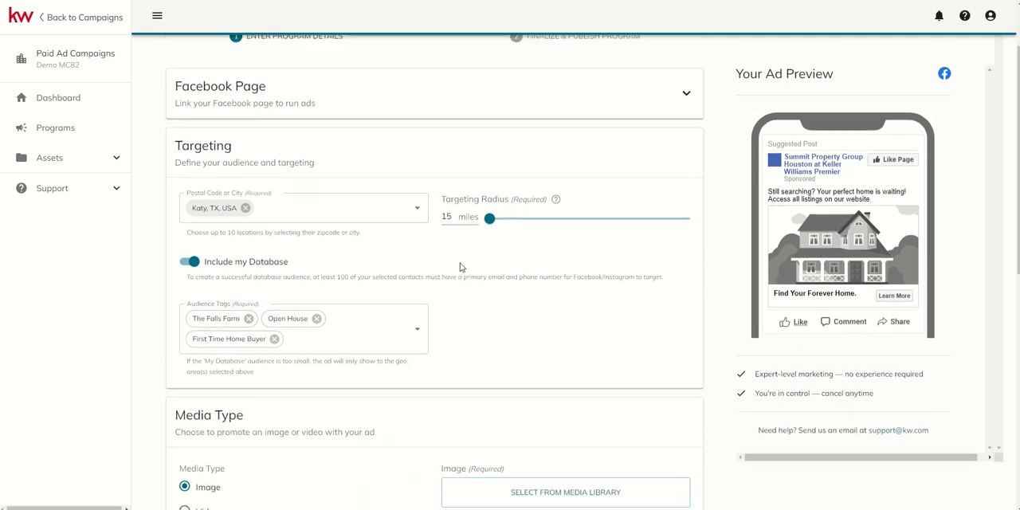
scroll(down, 3)
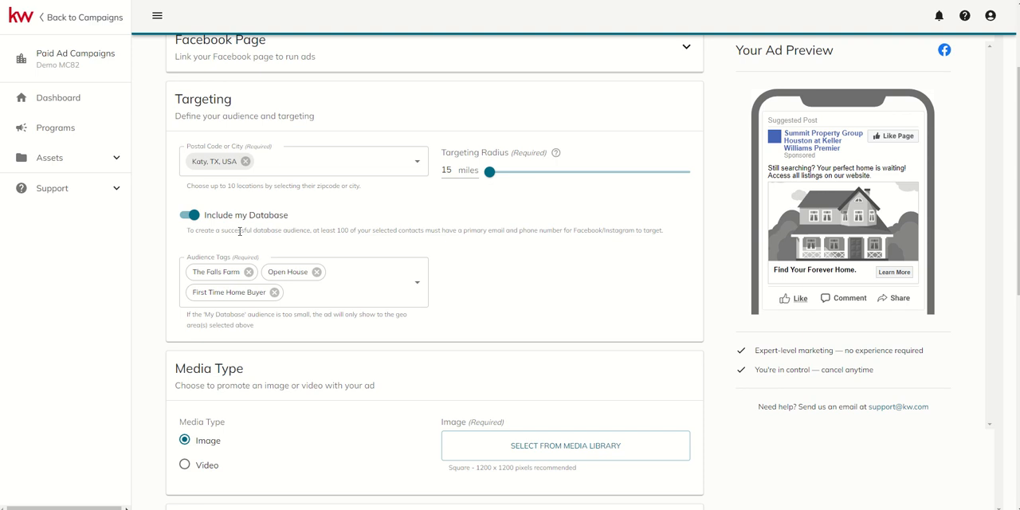
mouse_move(446, 159)
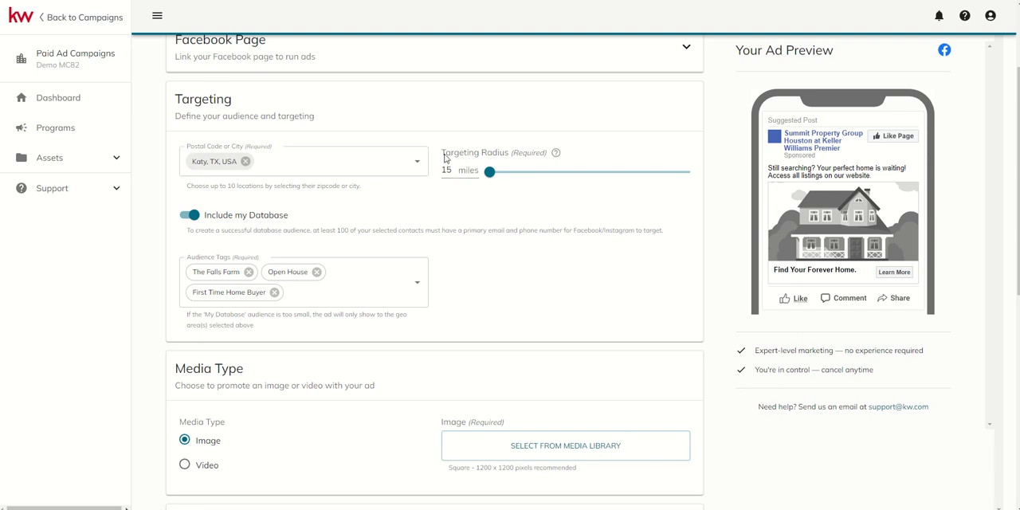
click(318, 161)
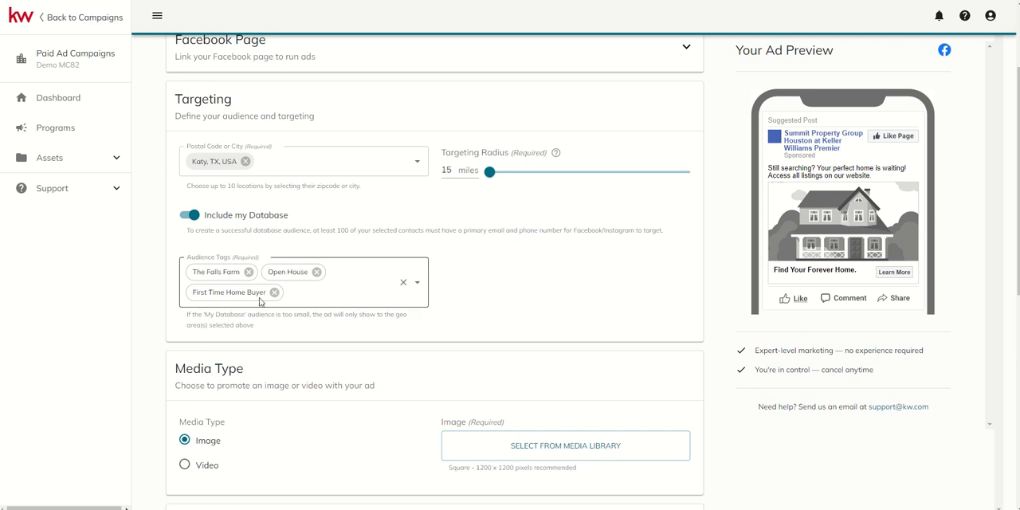
mouse_move(292, 285)
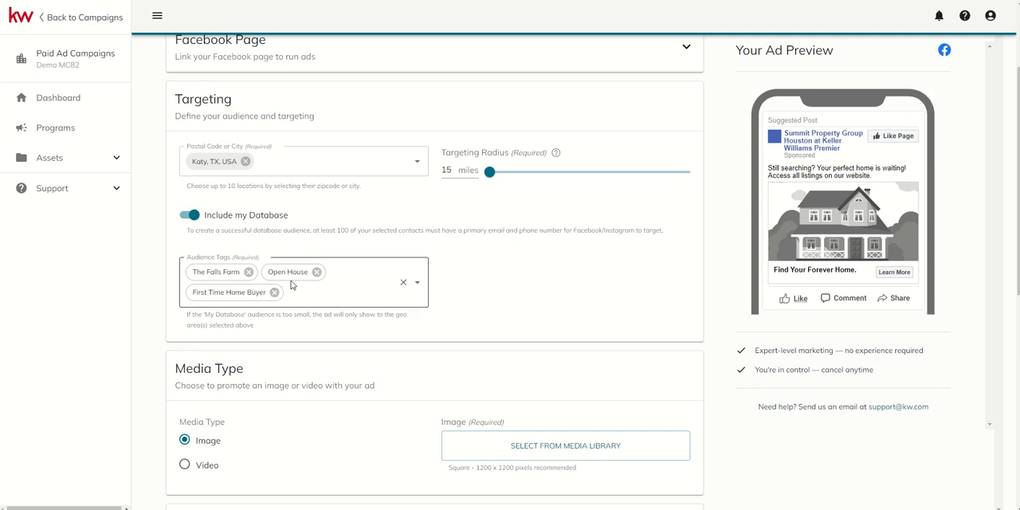